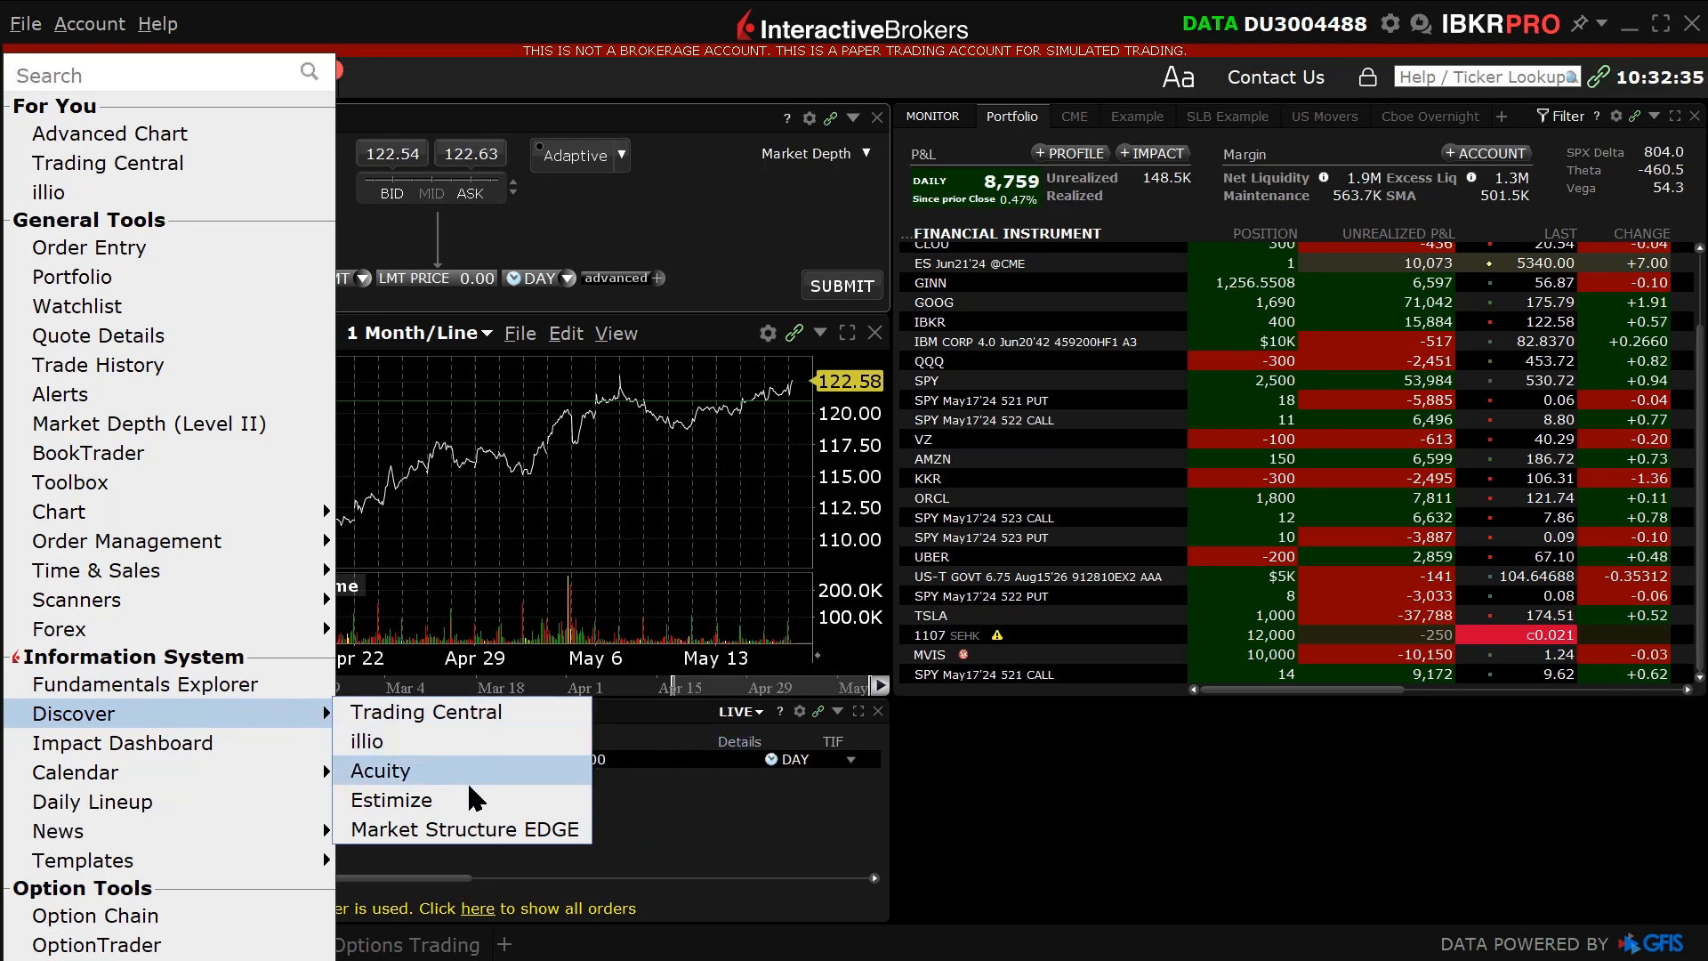
Step: Launch Estimize from Discover to show the Earnings Edge table of popular stocks
left_click(392, 800)
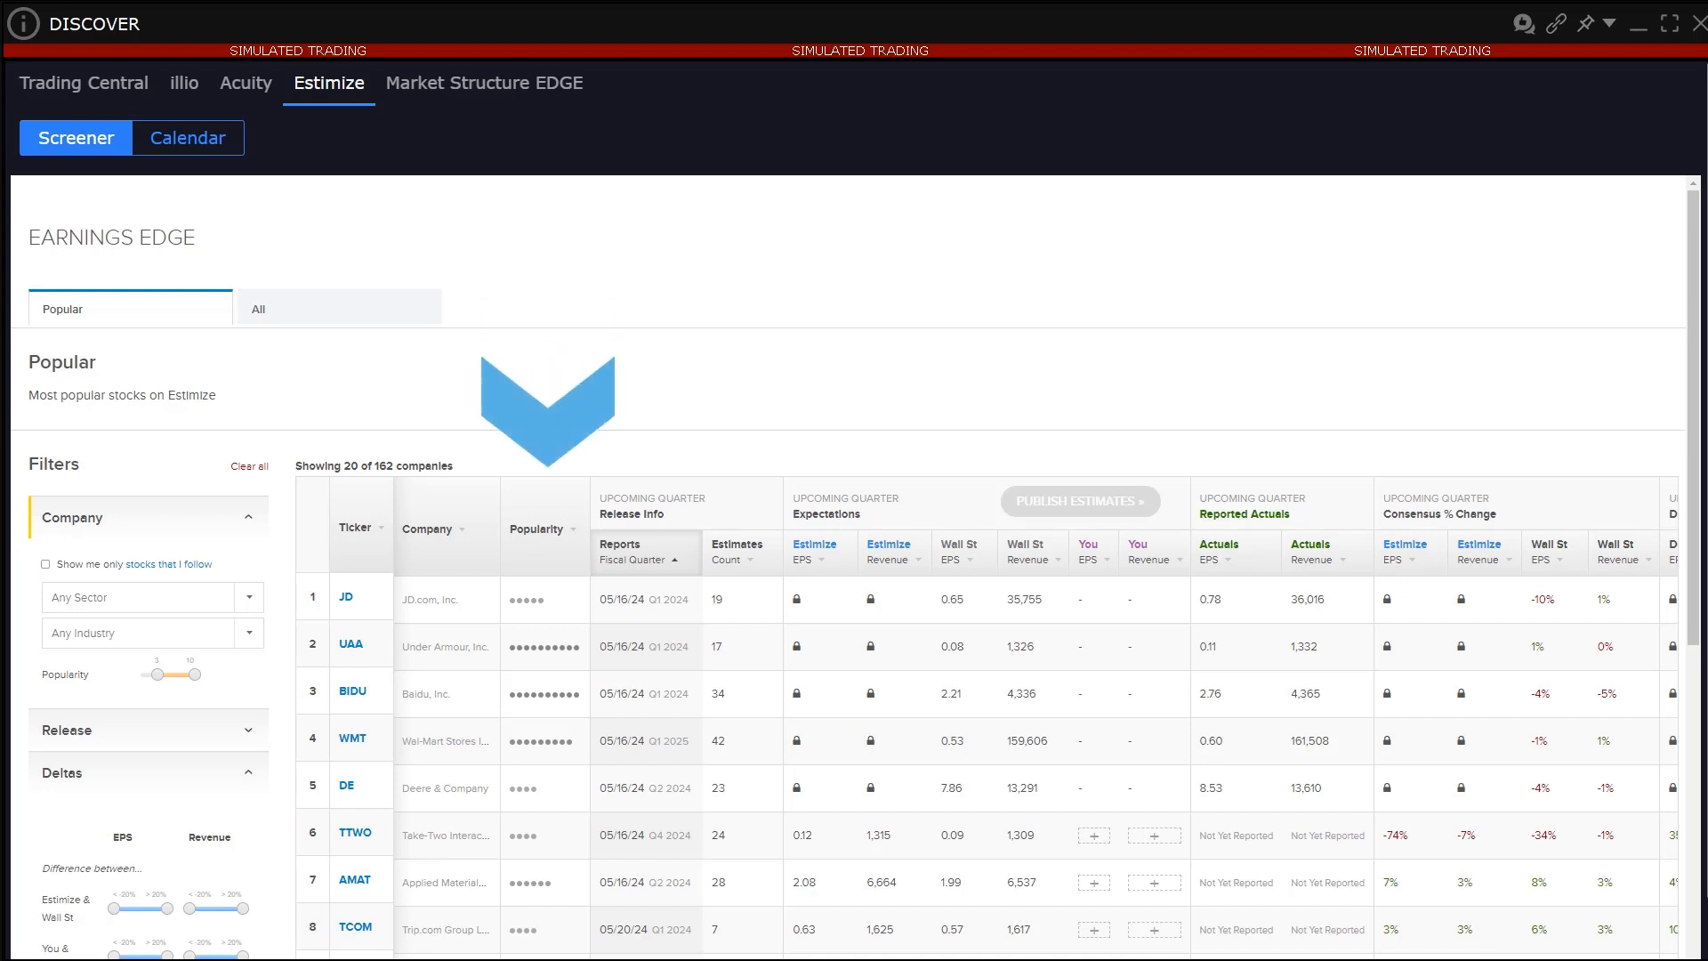
mouse_move(543, 552)
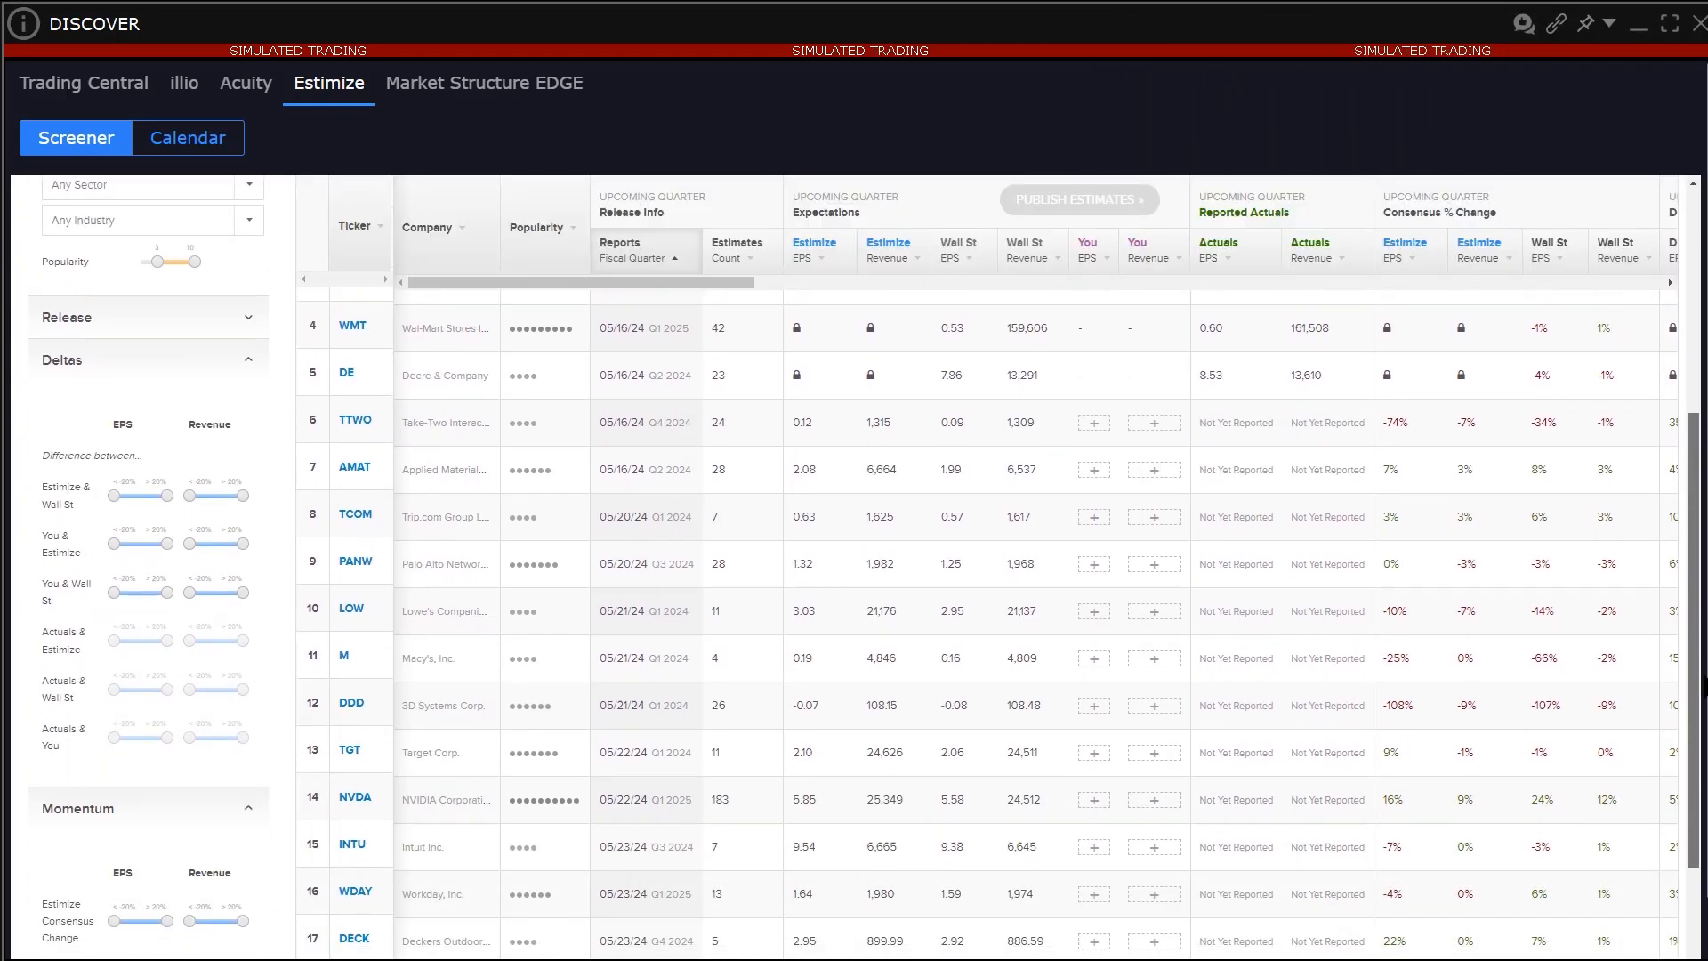
Step: Scroll the table and adjust your own 'You' EPS estimate for PANW with the spinner
scroll("down", 3)
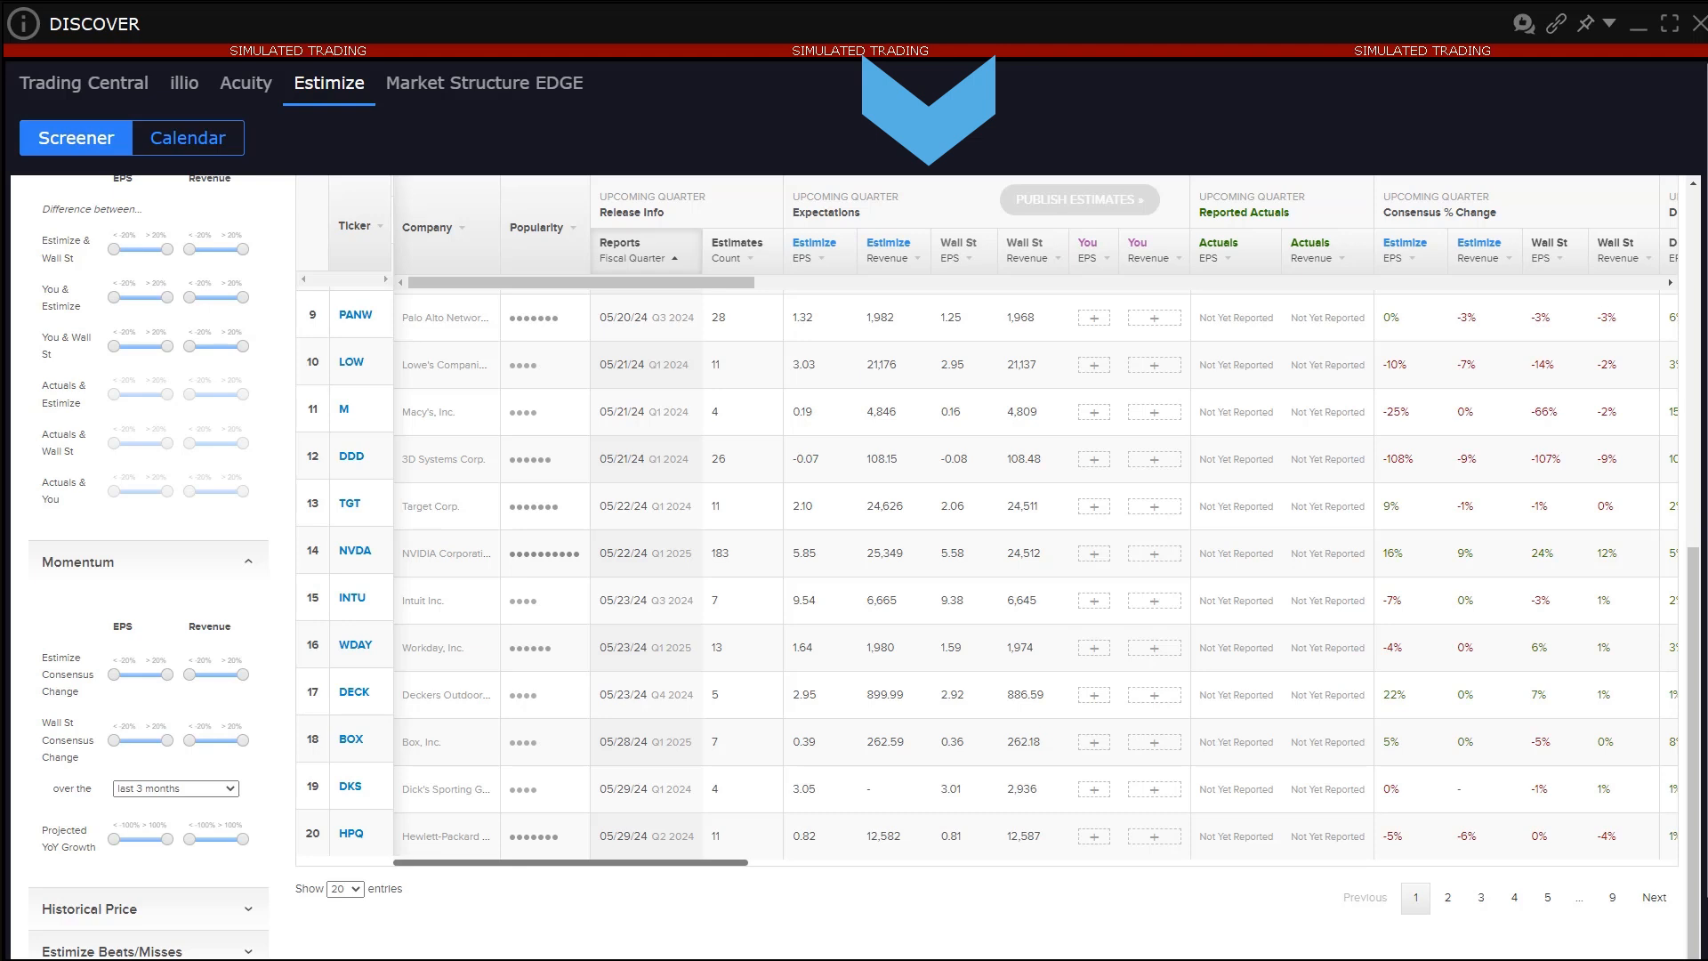
left_click(1093, 317)
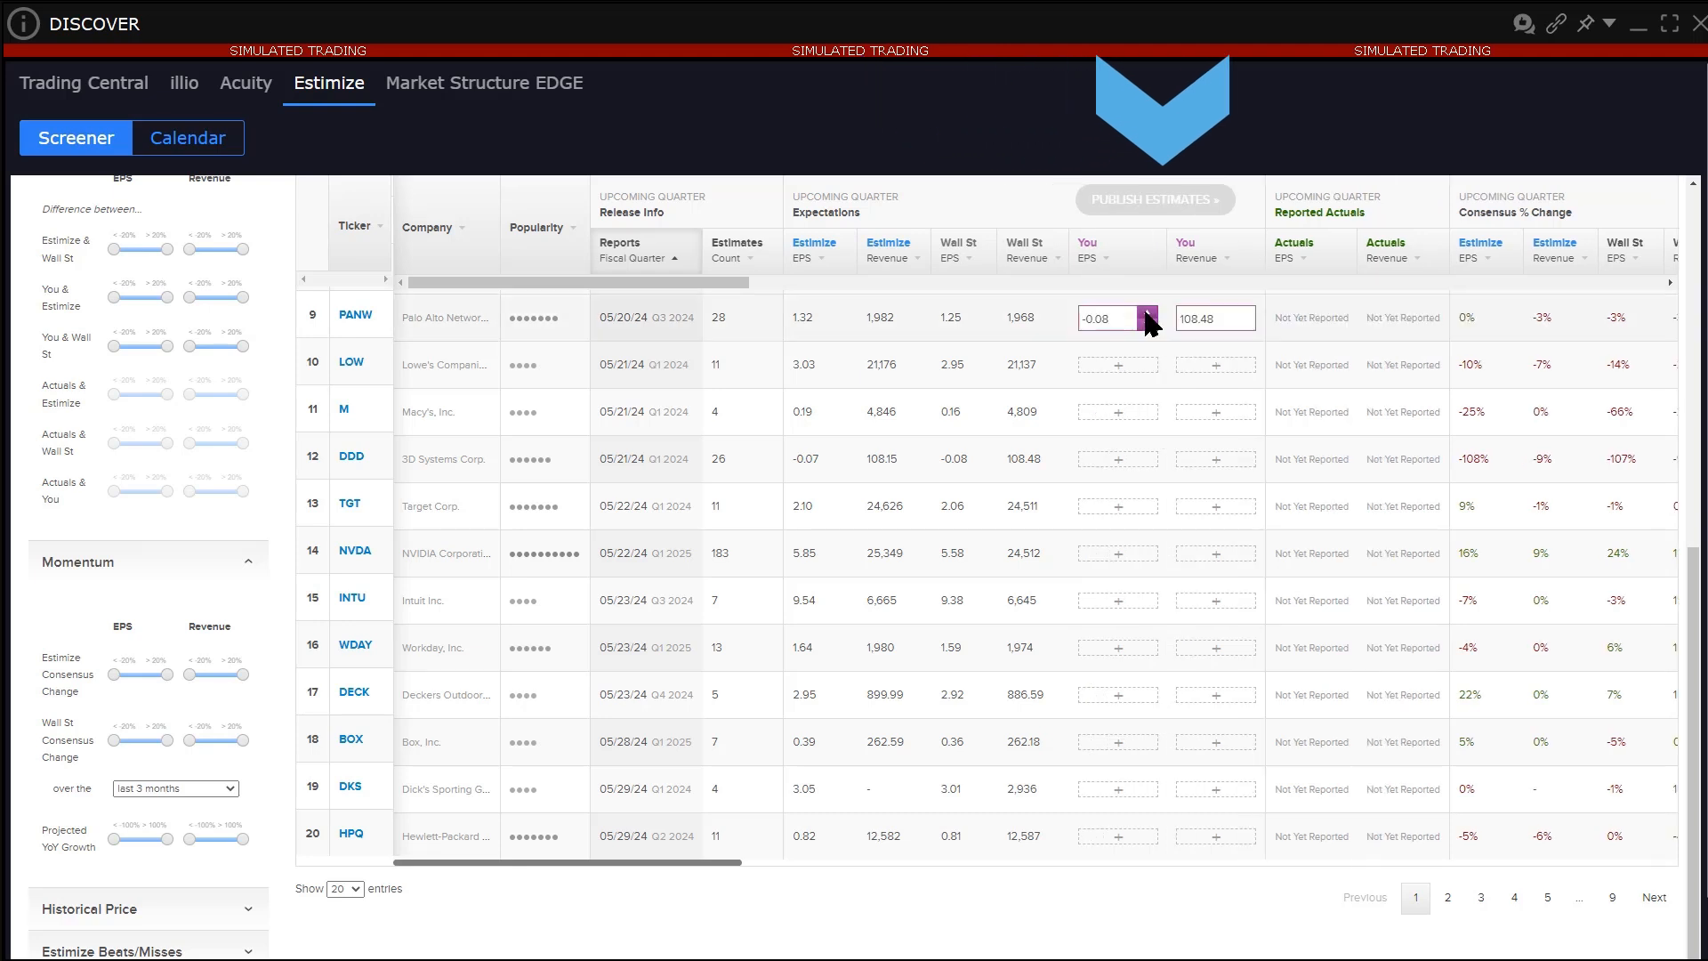
left_click(1147, 311)
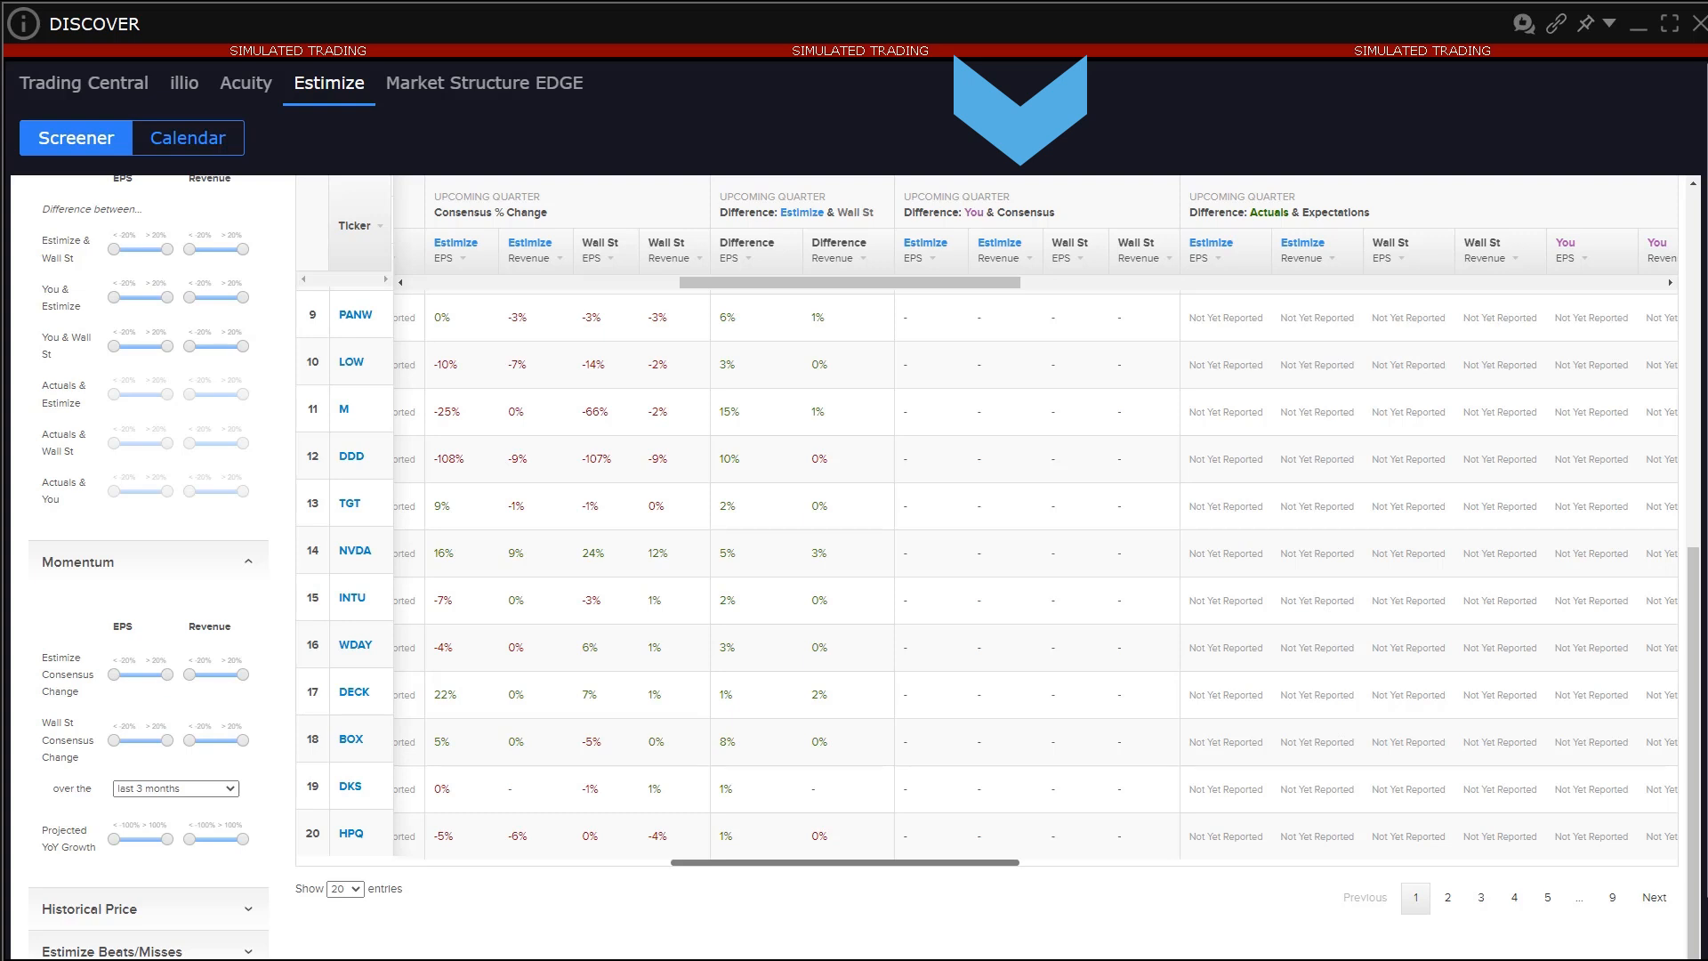
scroll("right", 3)
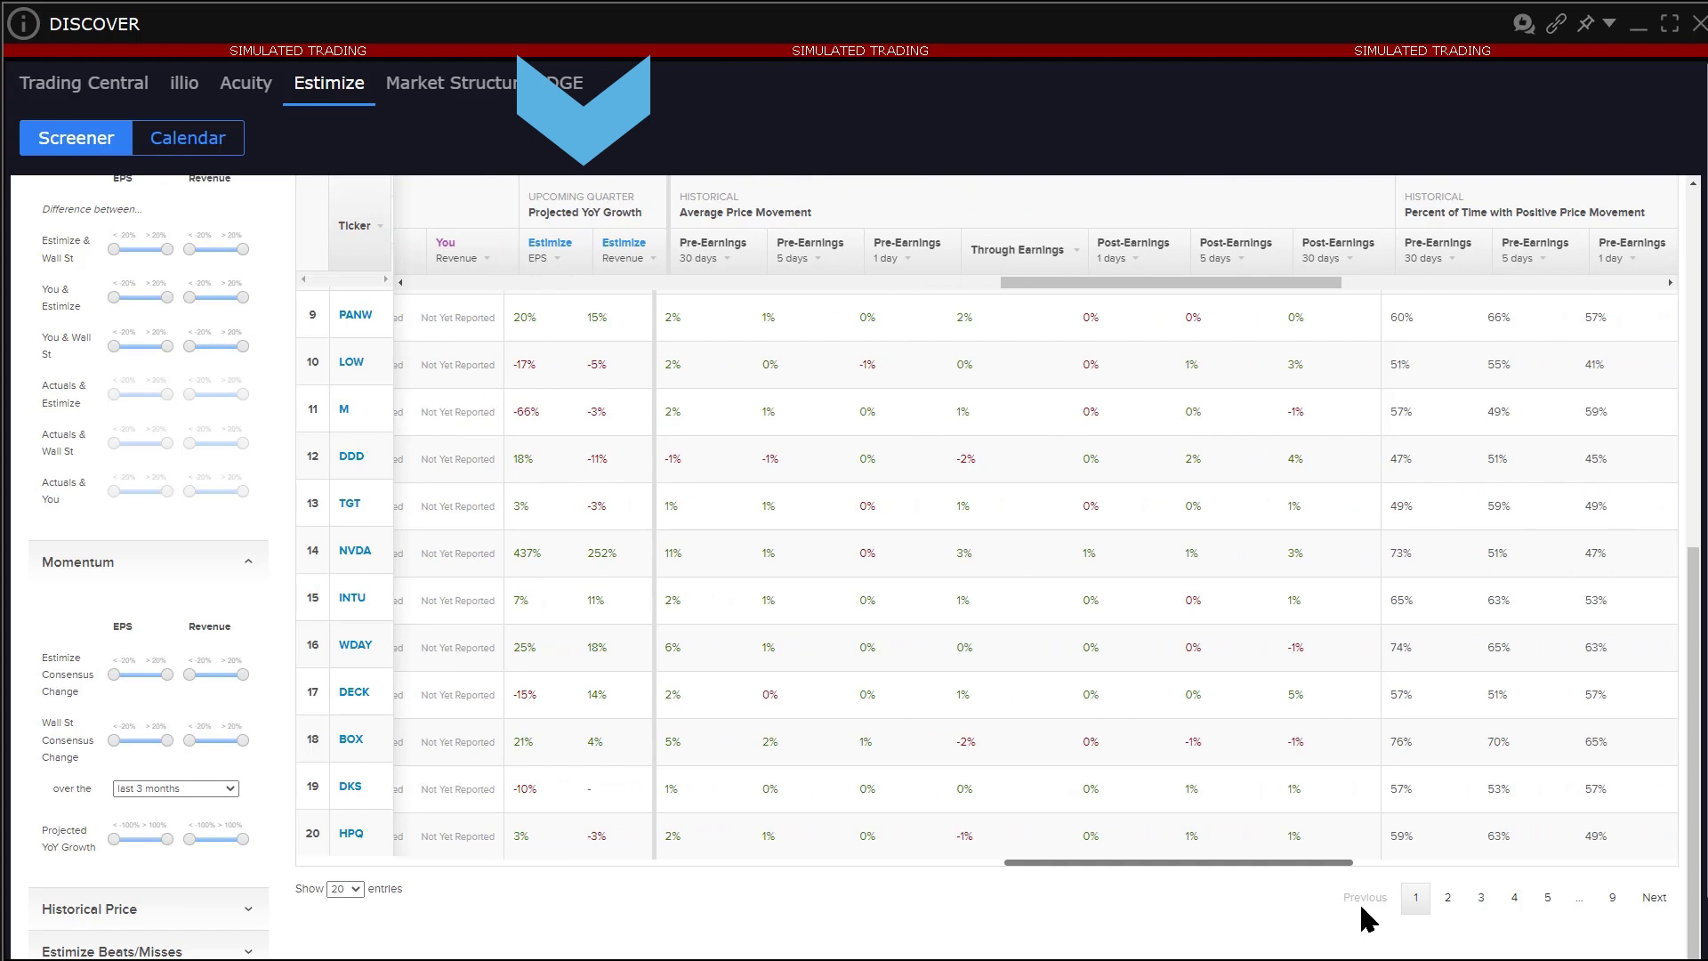
scroll("right", 3)
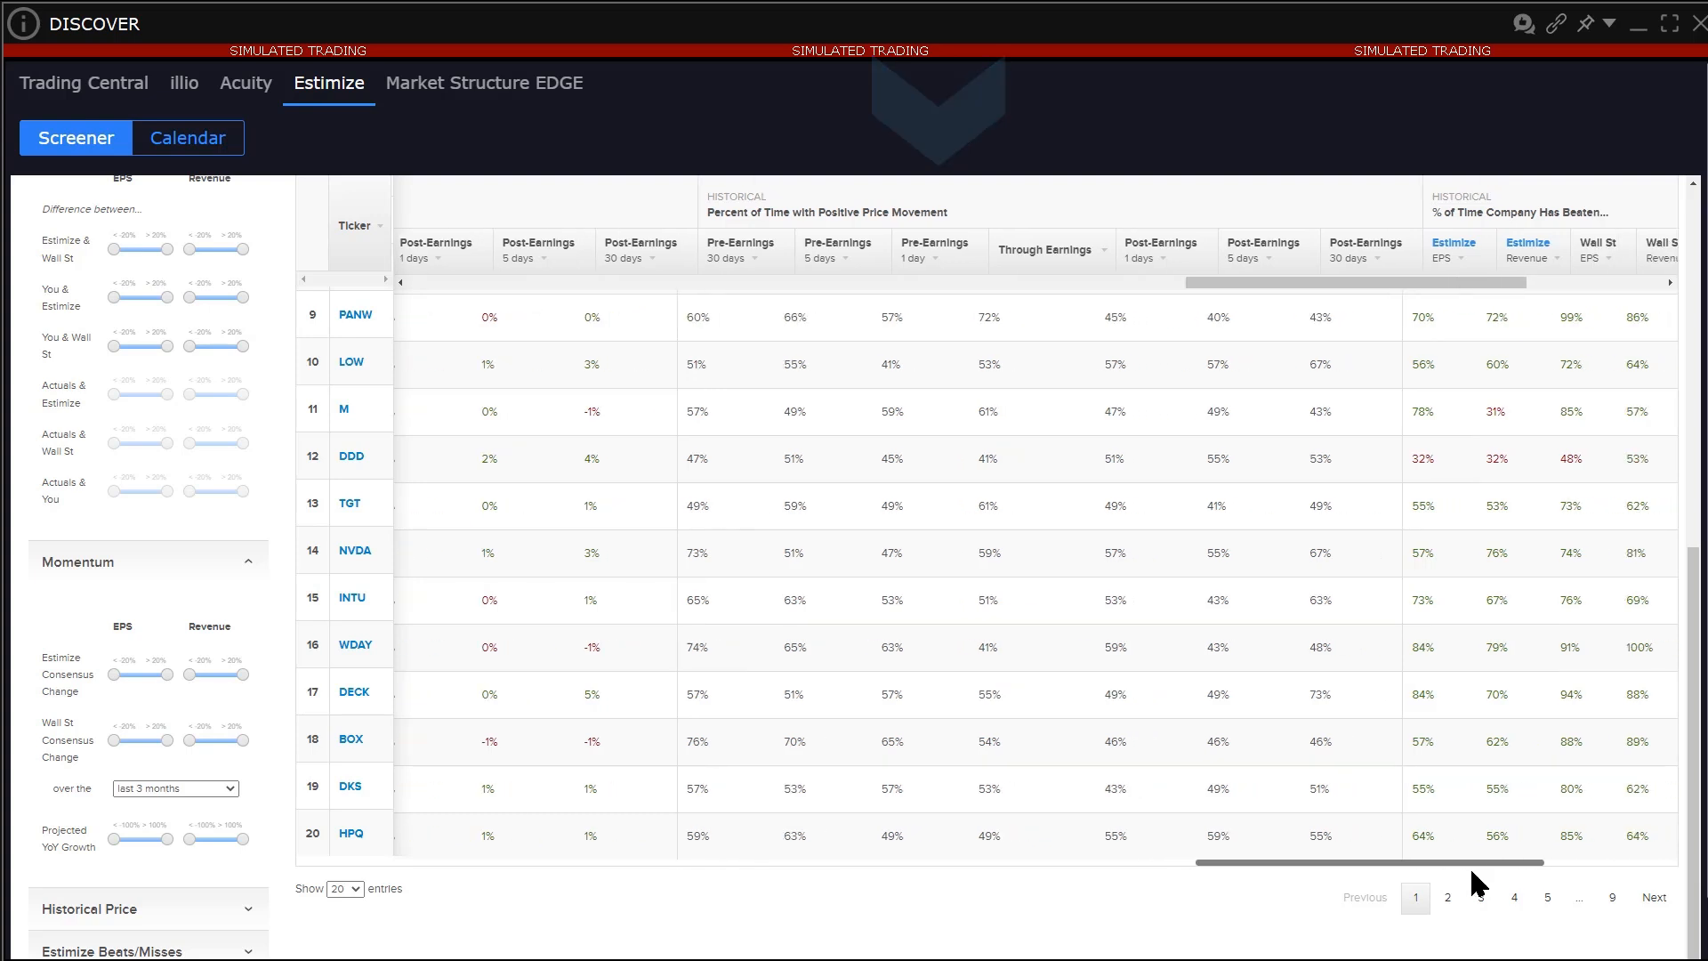
scroll("right", 3)
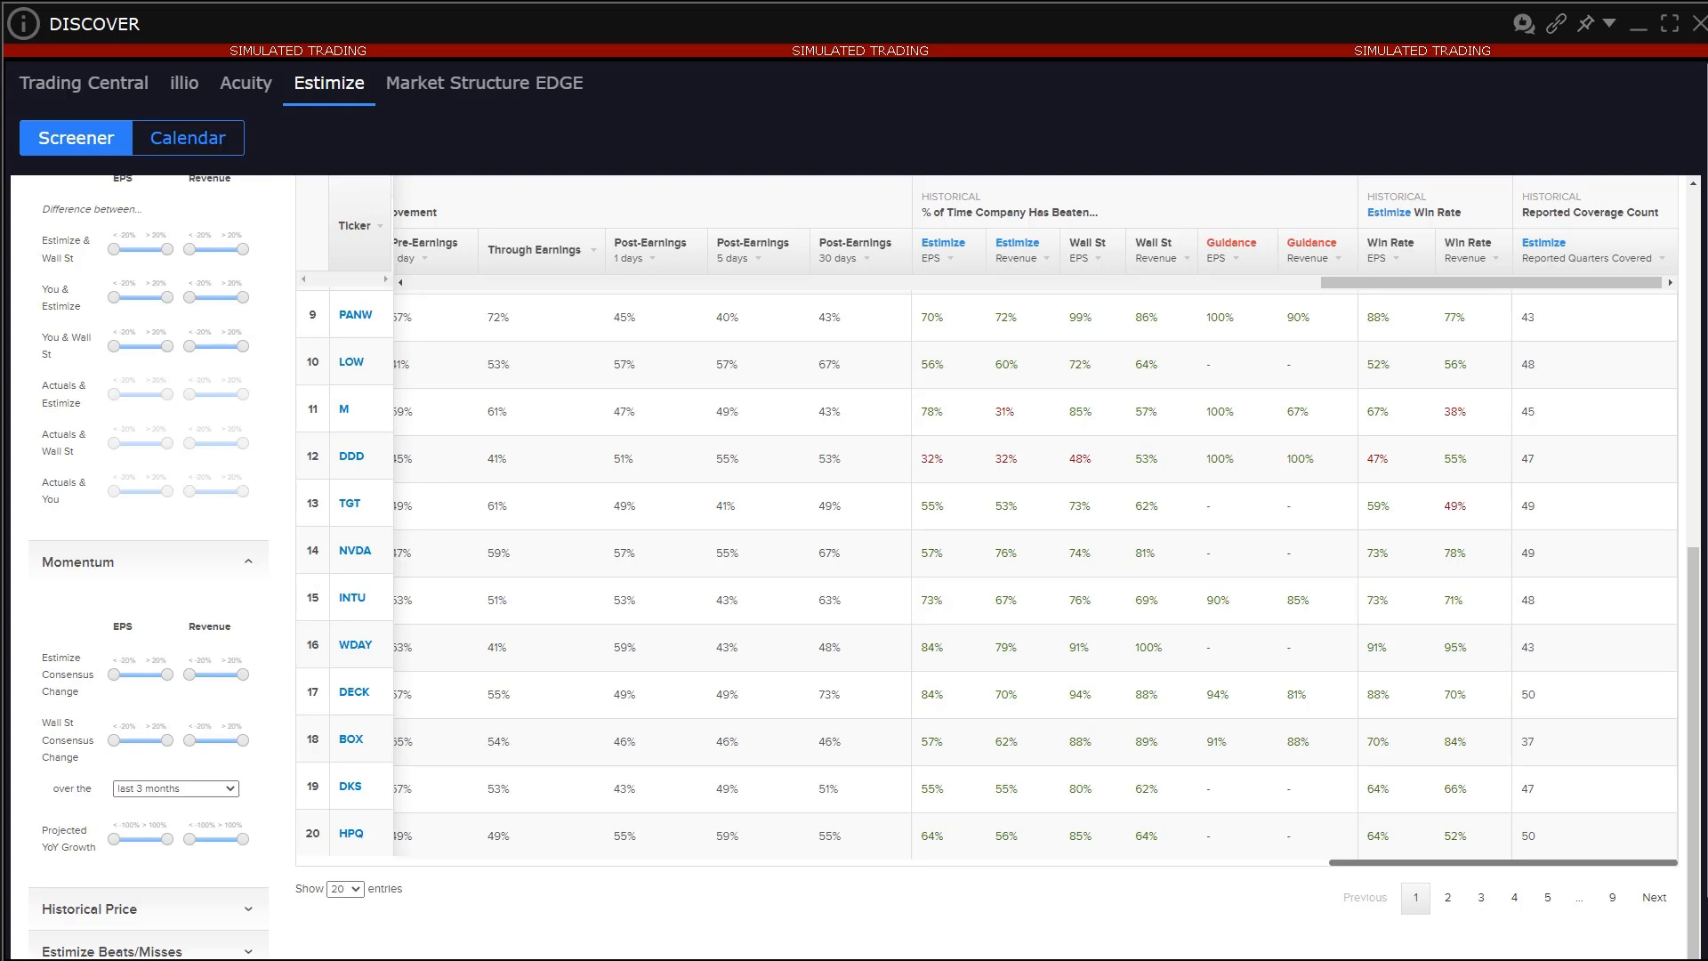
left_click(349, 362)
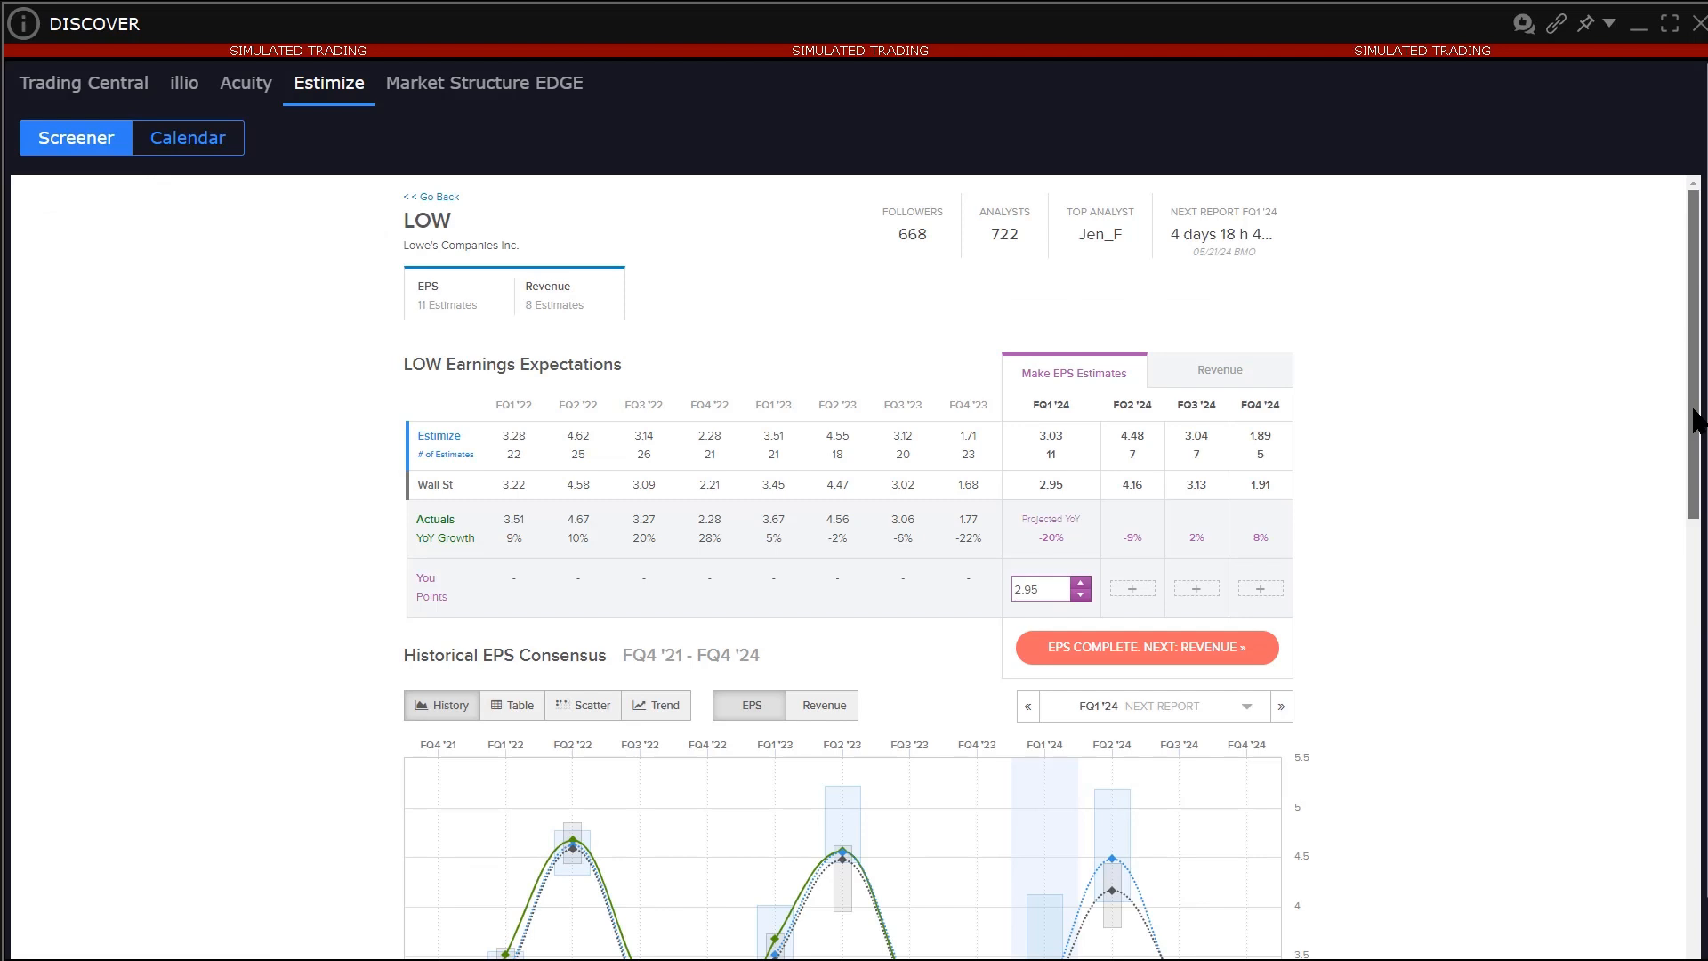
scroll("down", 3)
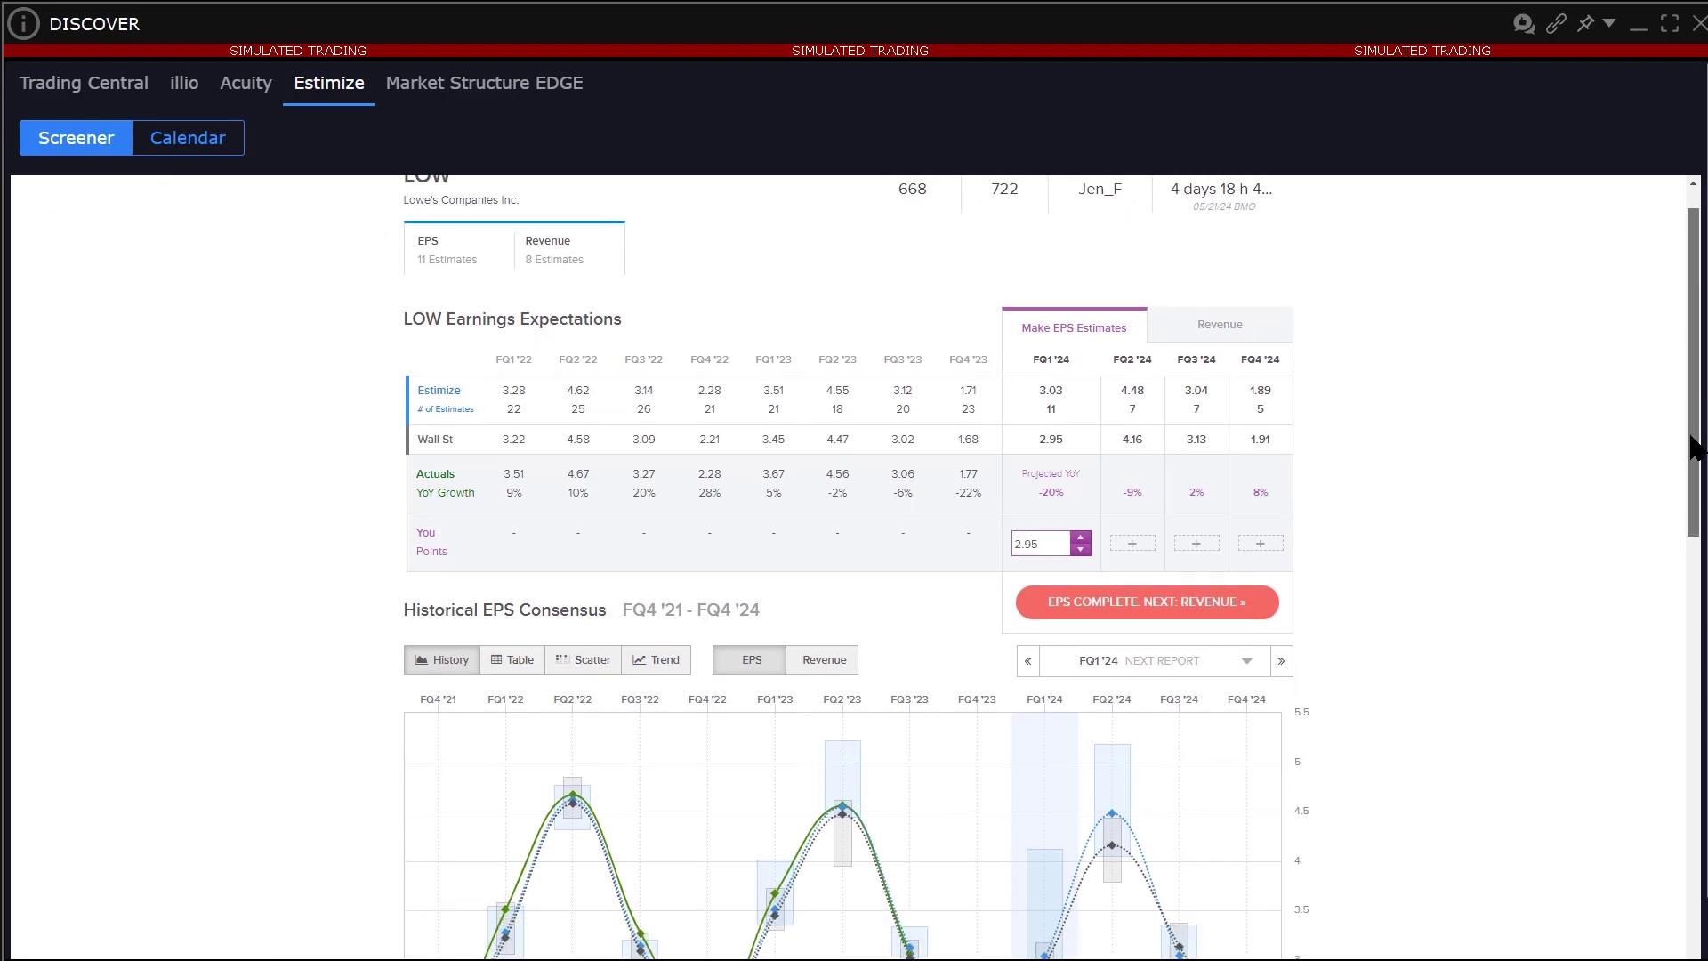
scroll("down", 3)
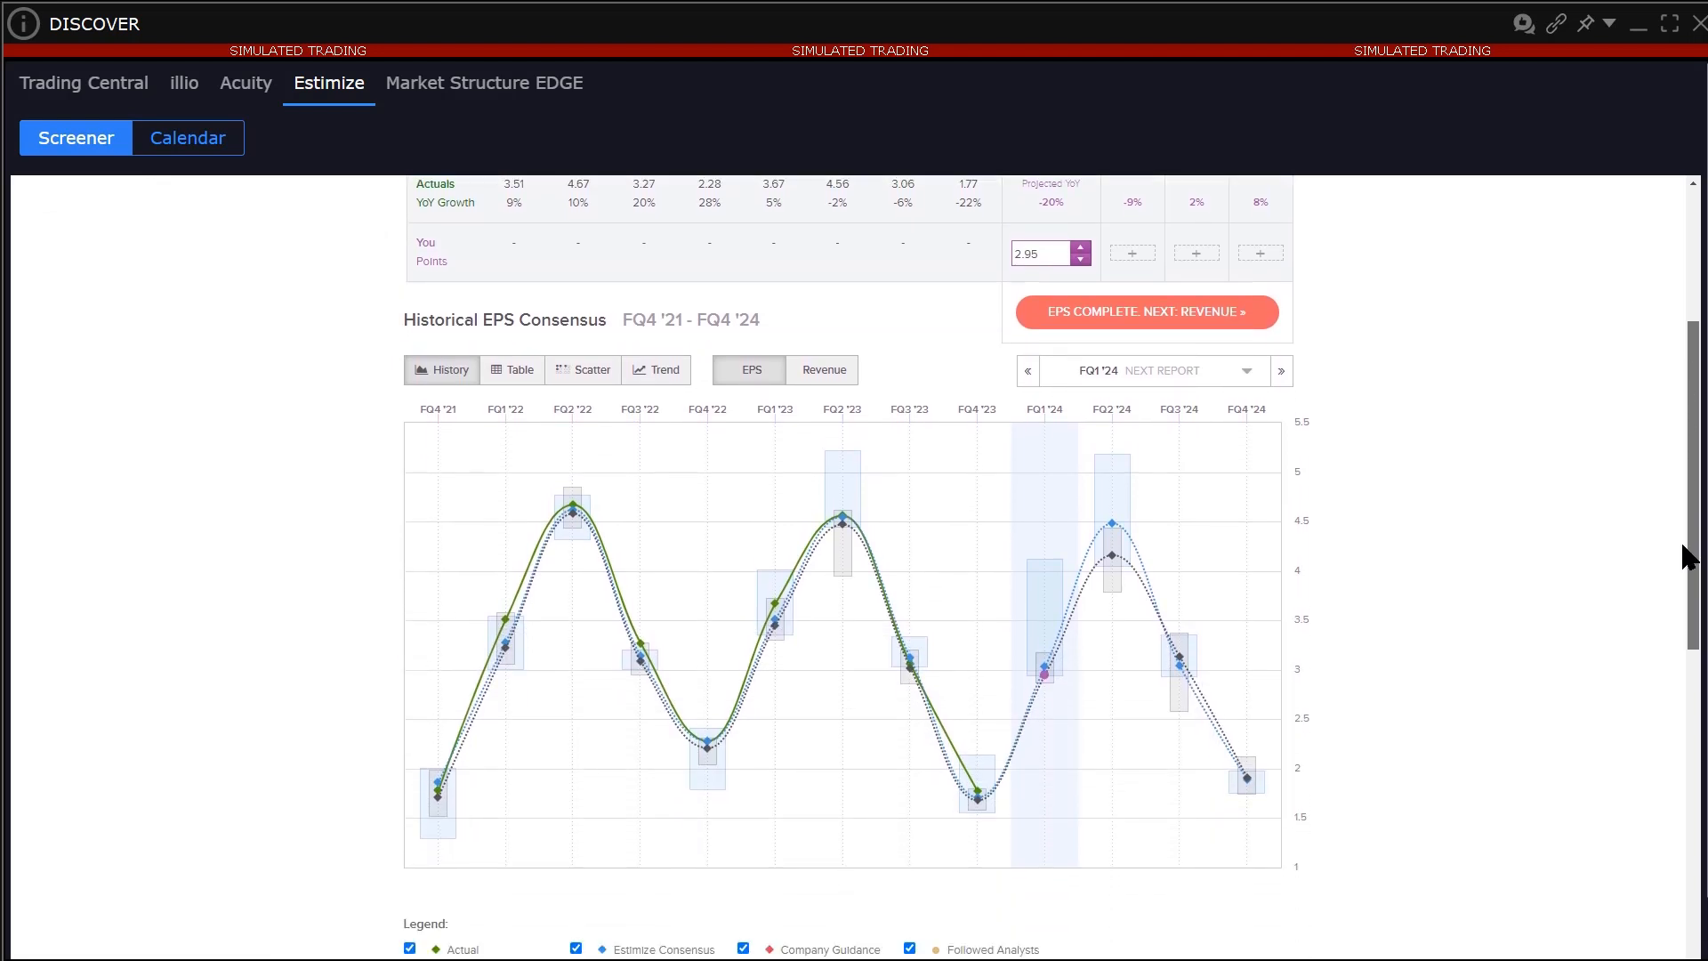
scroll("down", 3)
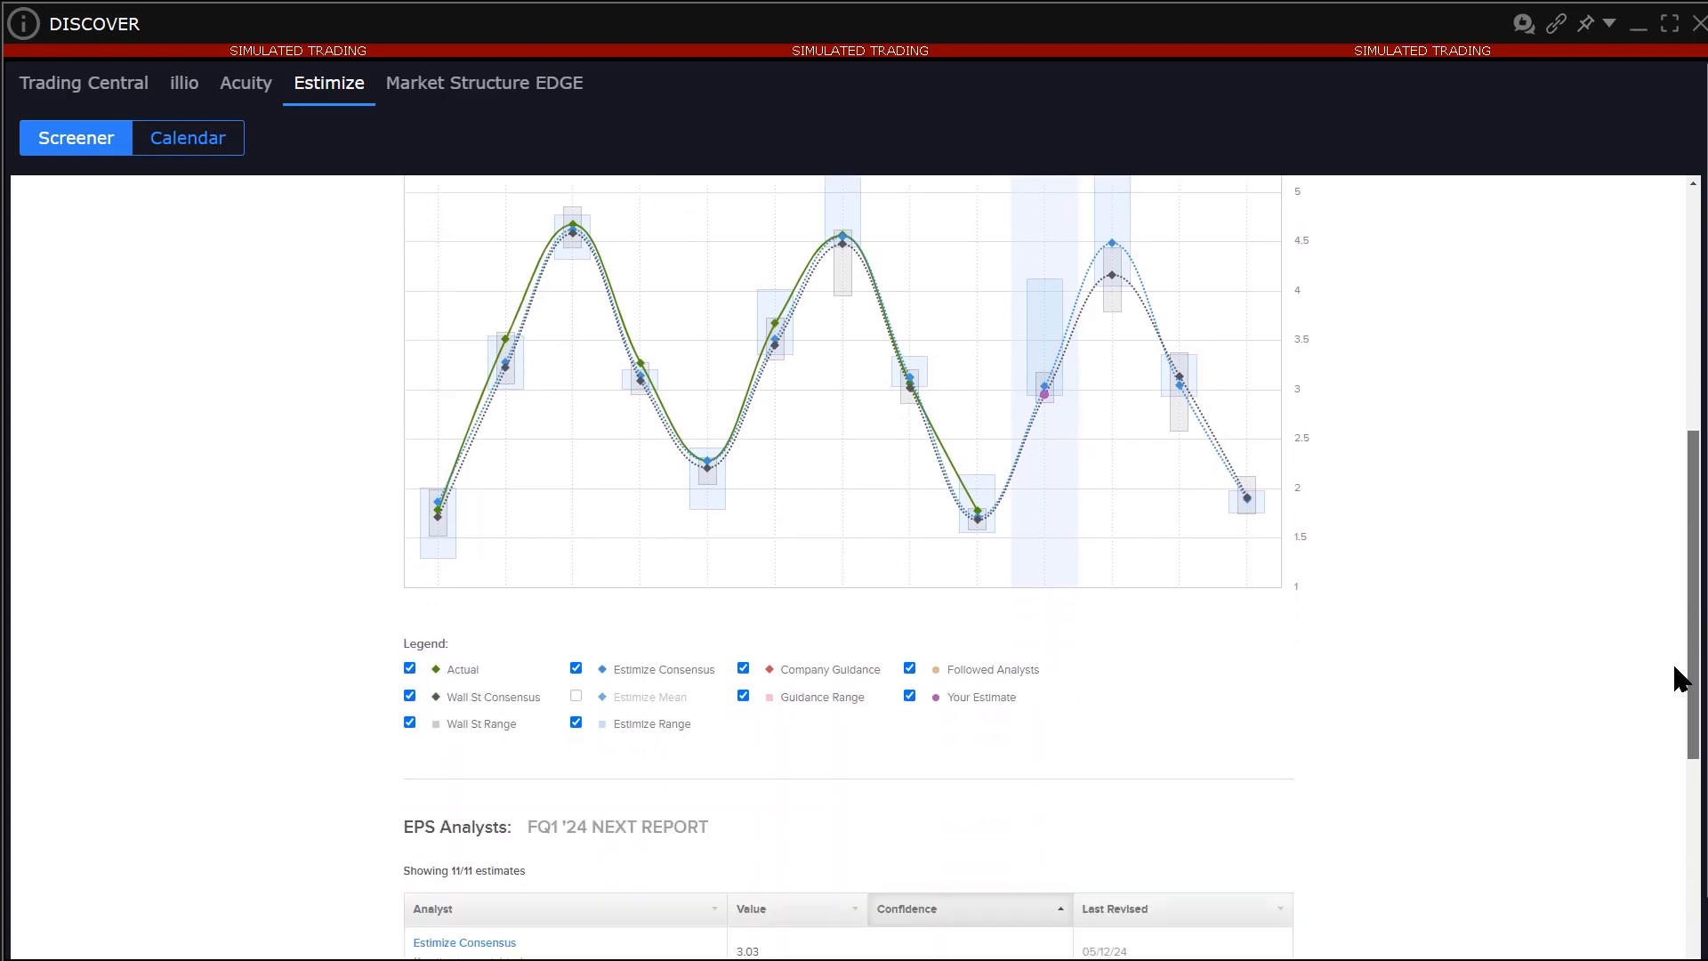
scroll("down", 3)
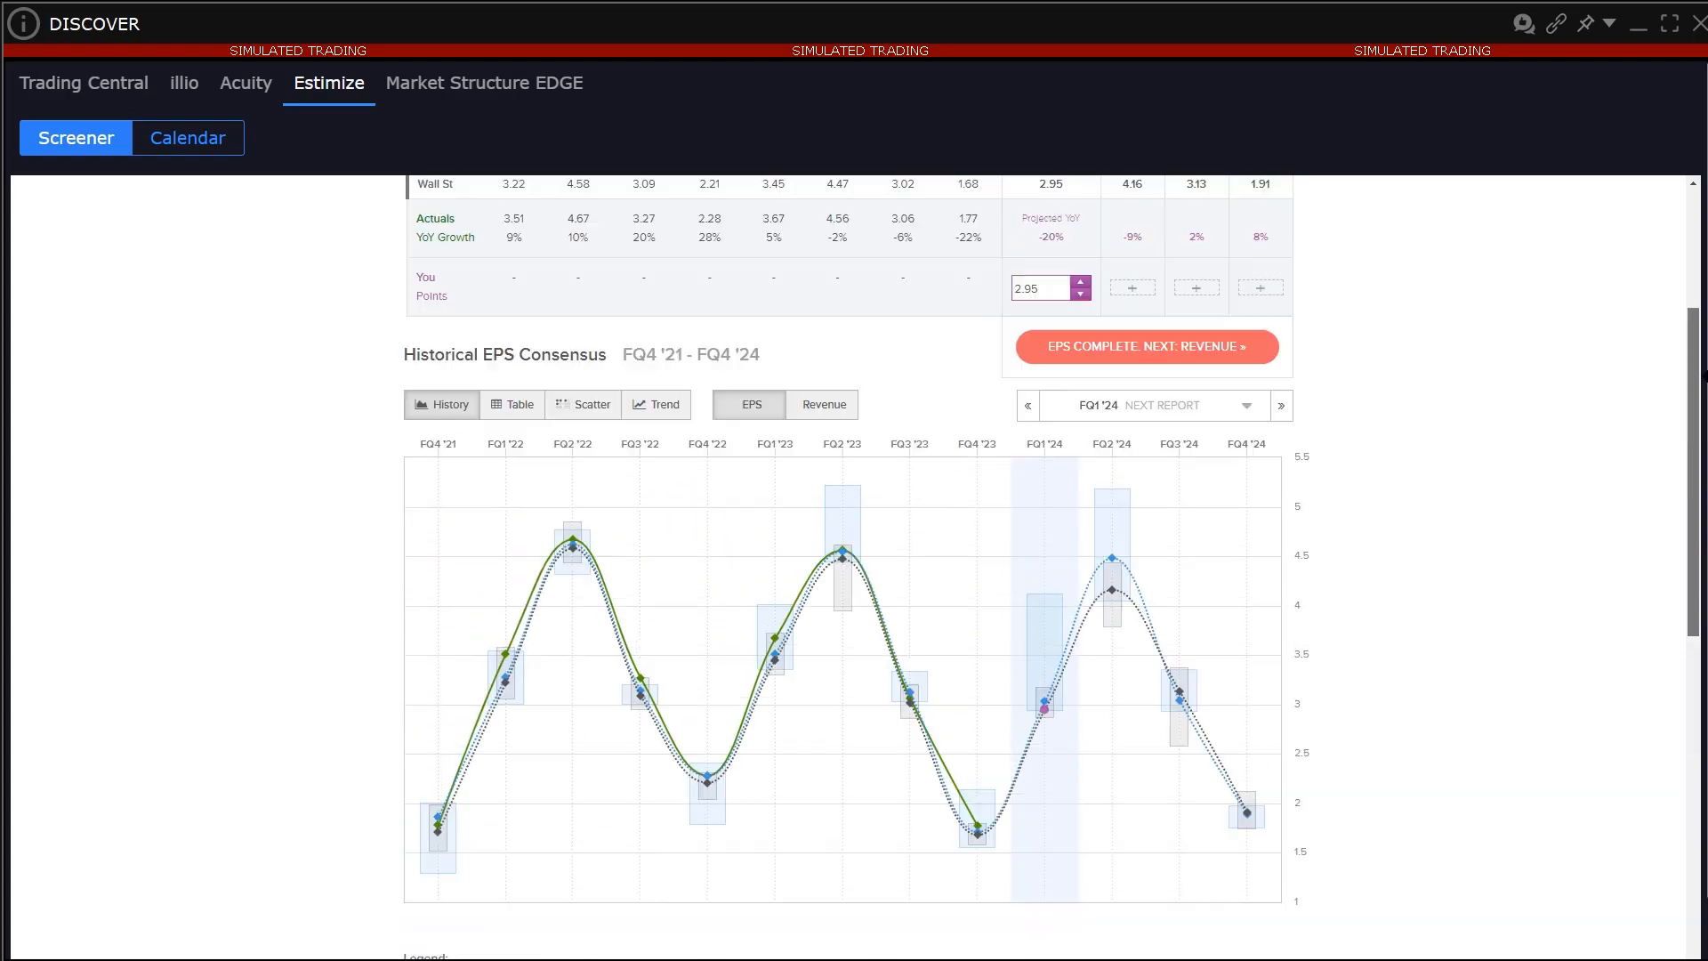
scroll("up", 3)
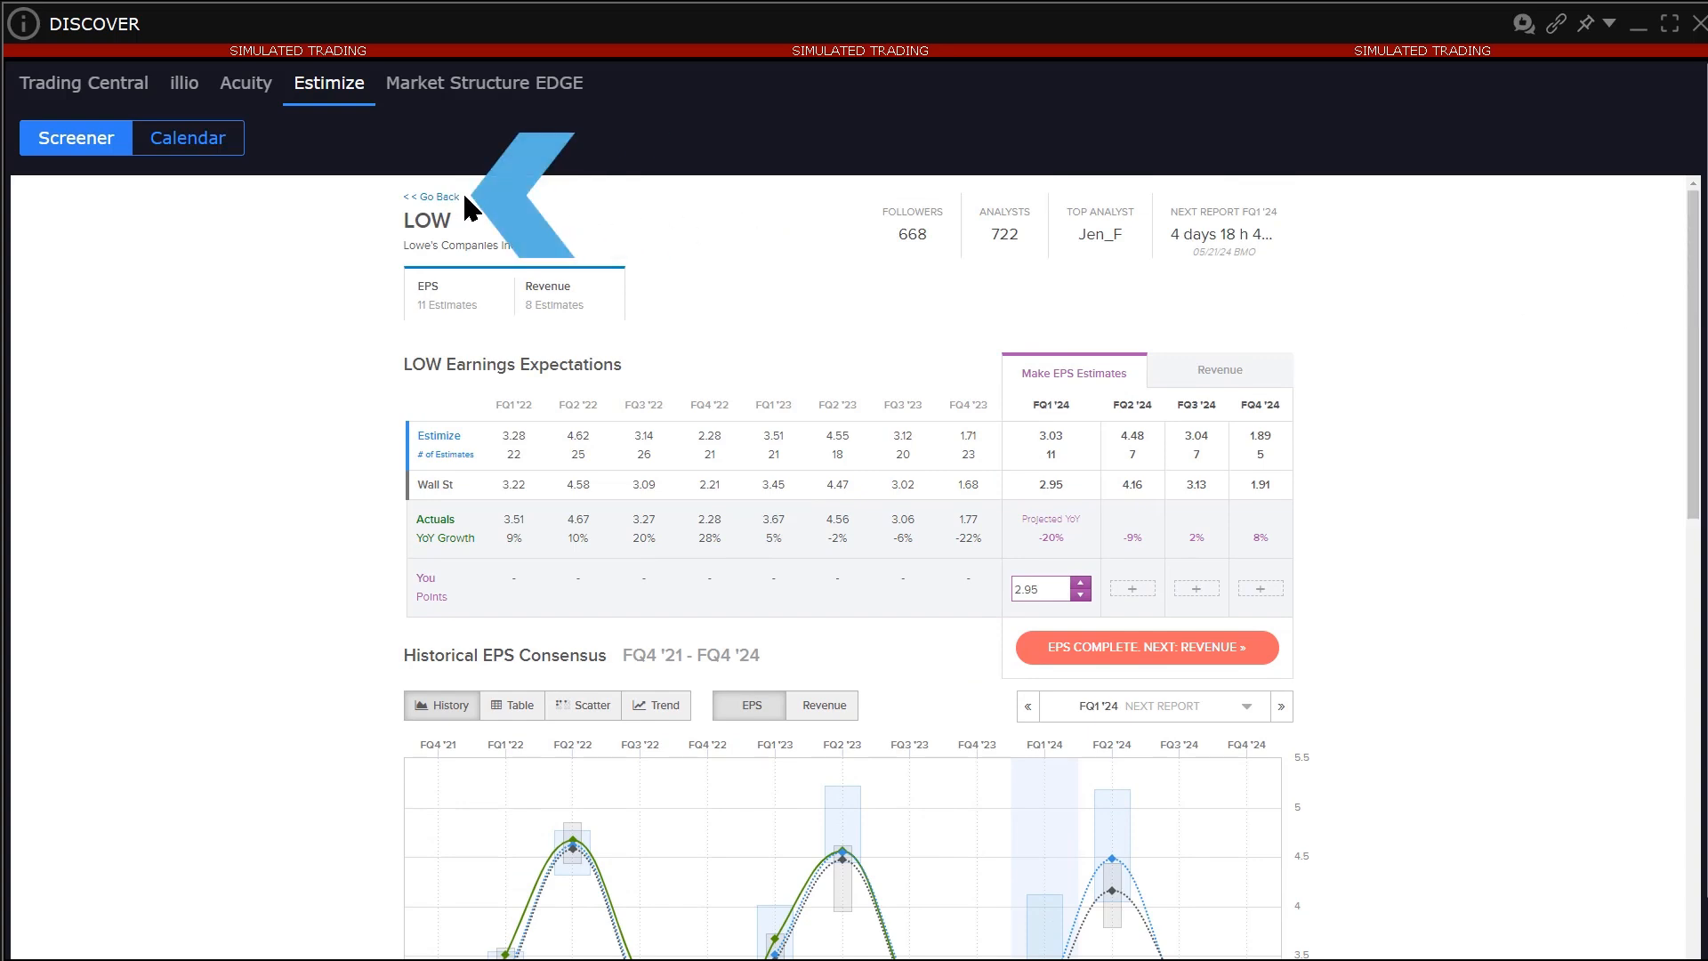
left_click(431, 197)
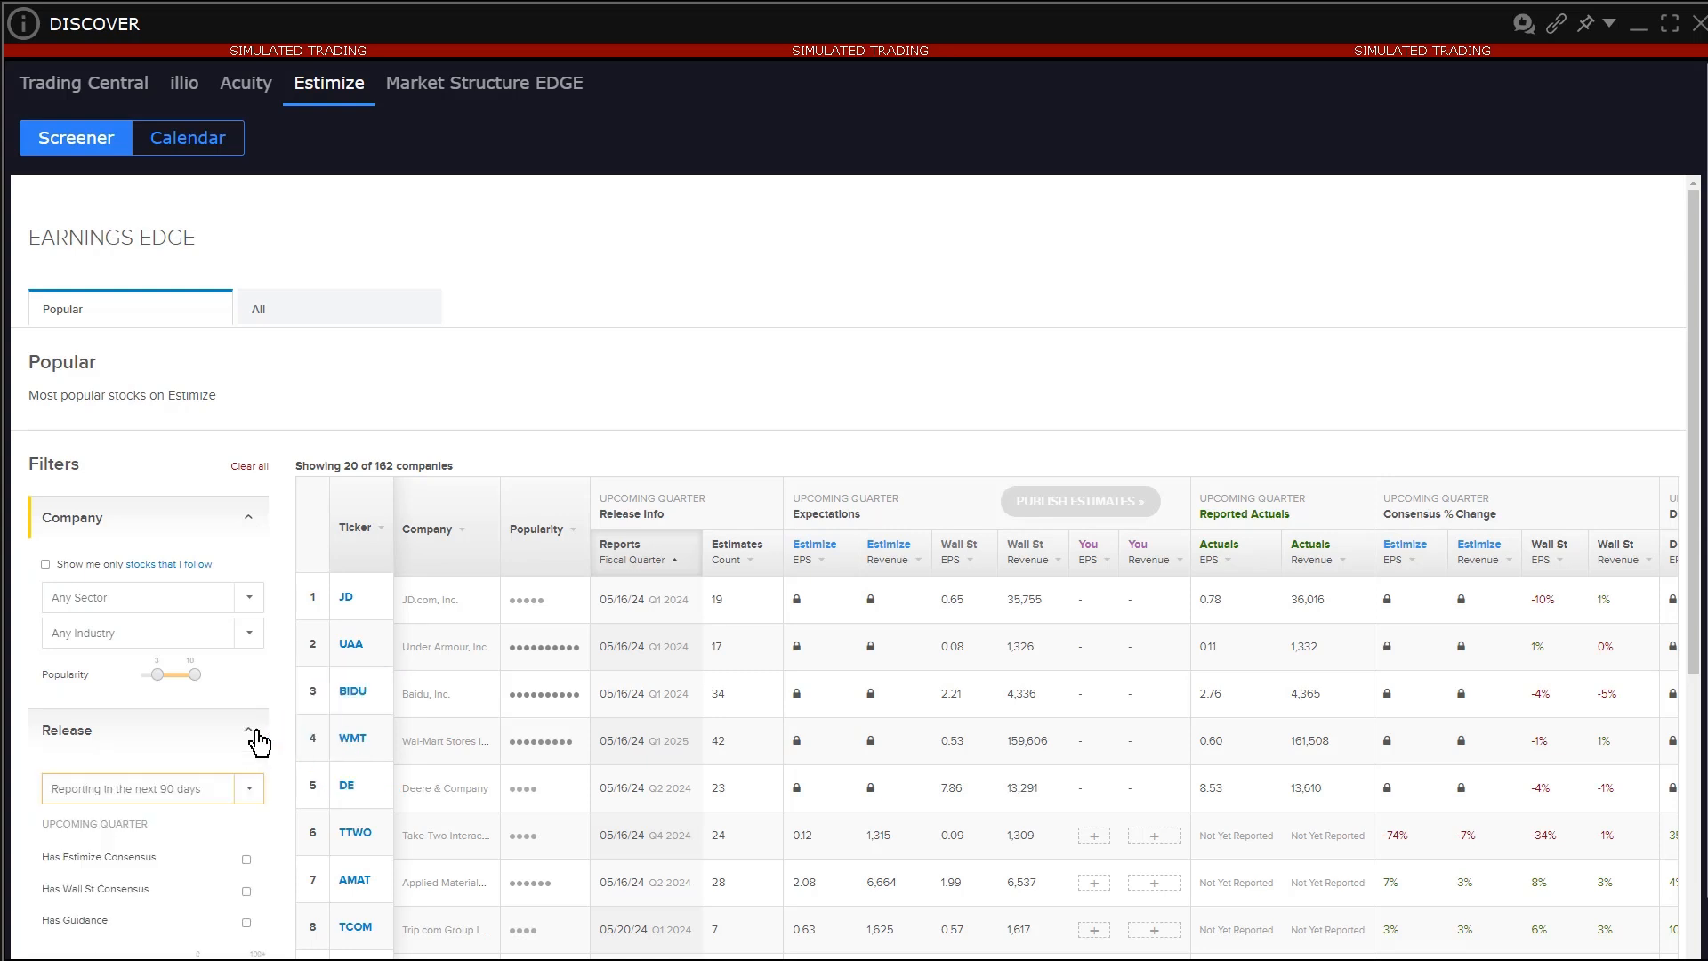
Step: Filter to Materials and Consumer Discretionary sectors, reporting within the next 90 days
left_click(252, 729)
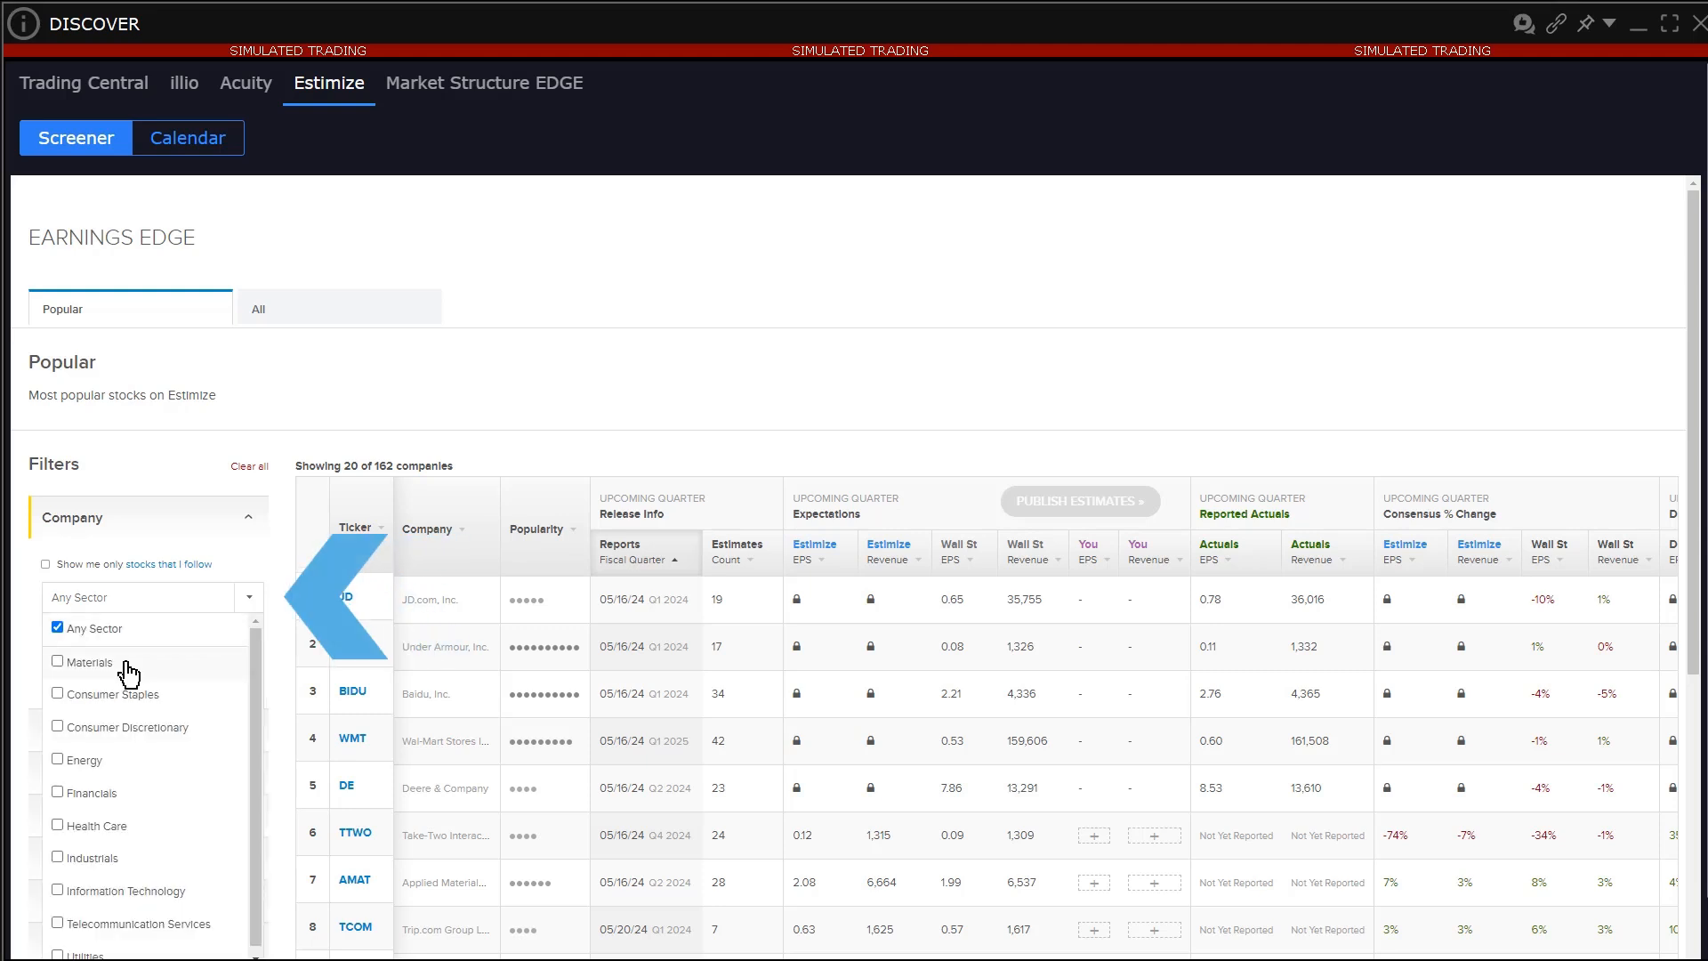
left_click(57, 662)
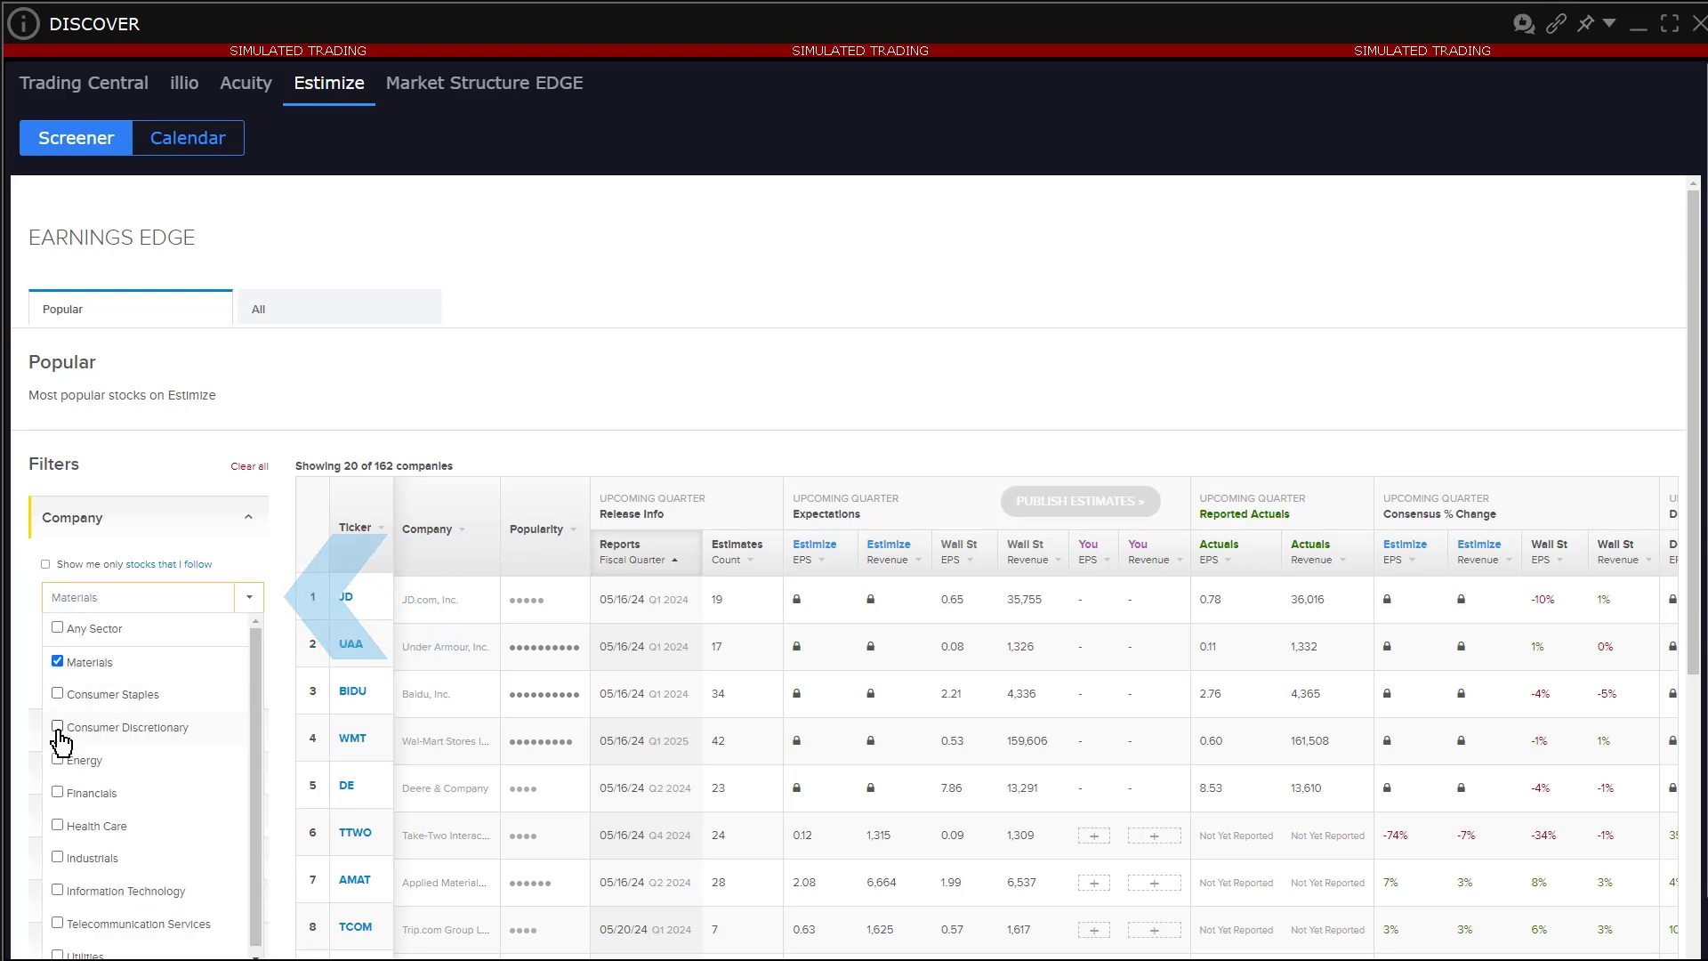
left_click(59, 728)
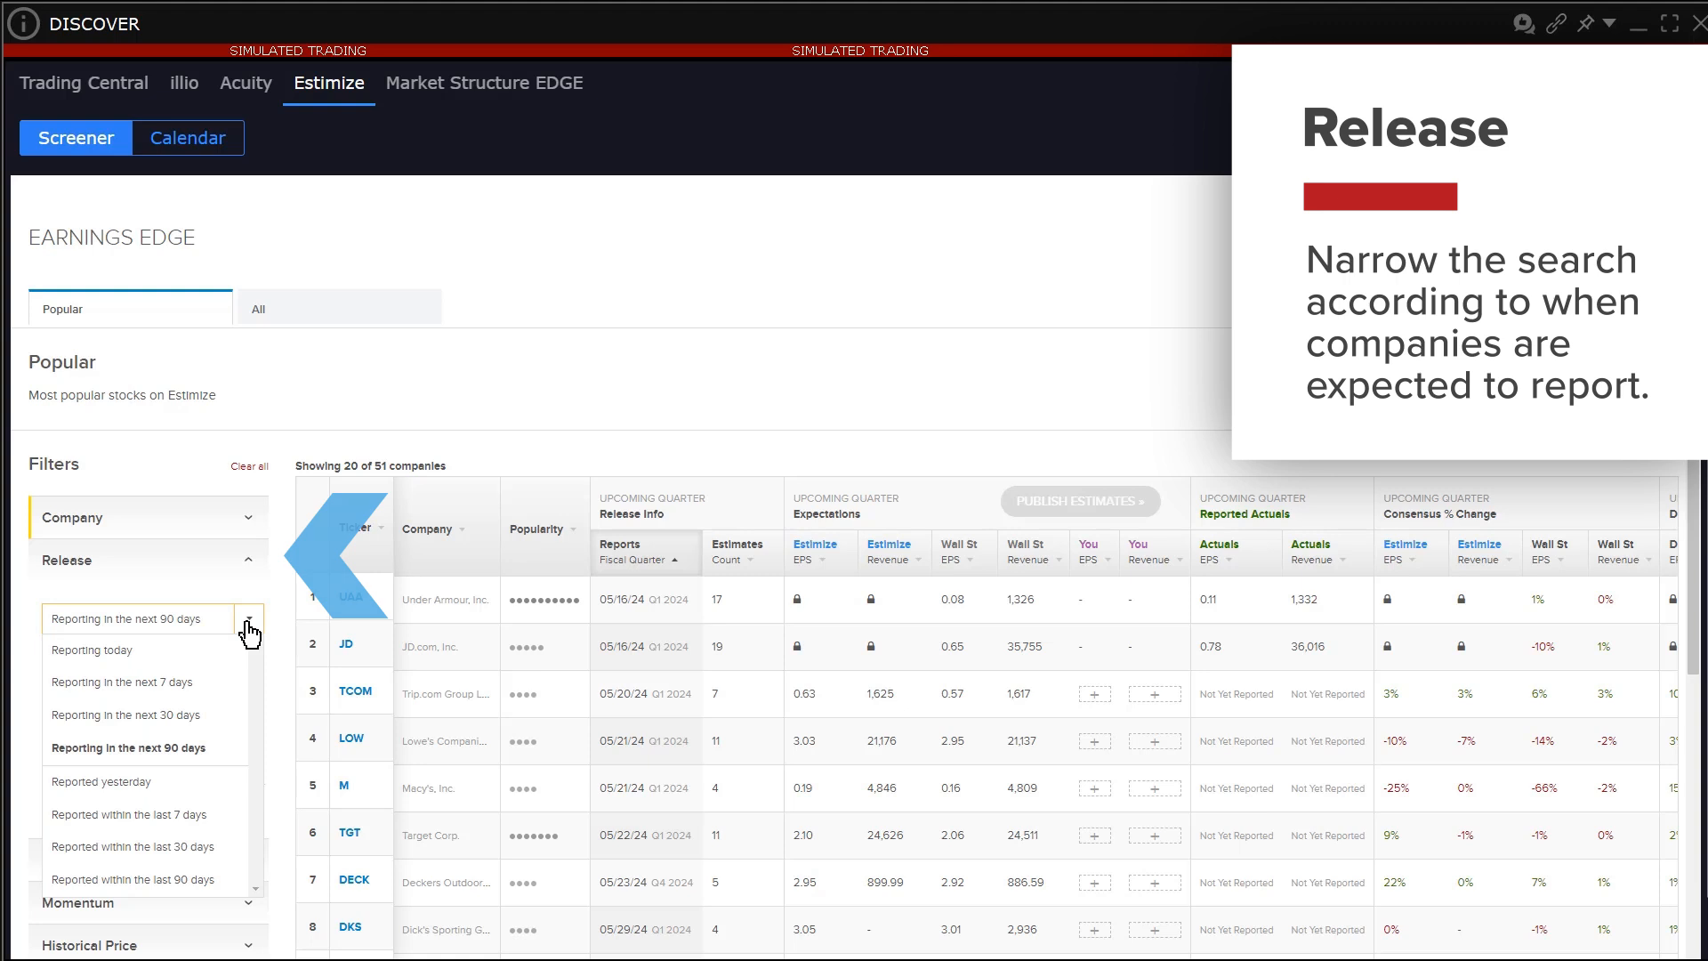
left_click(250, 620)
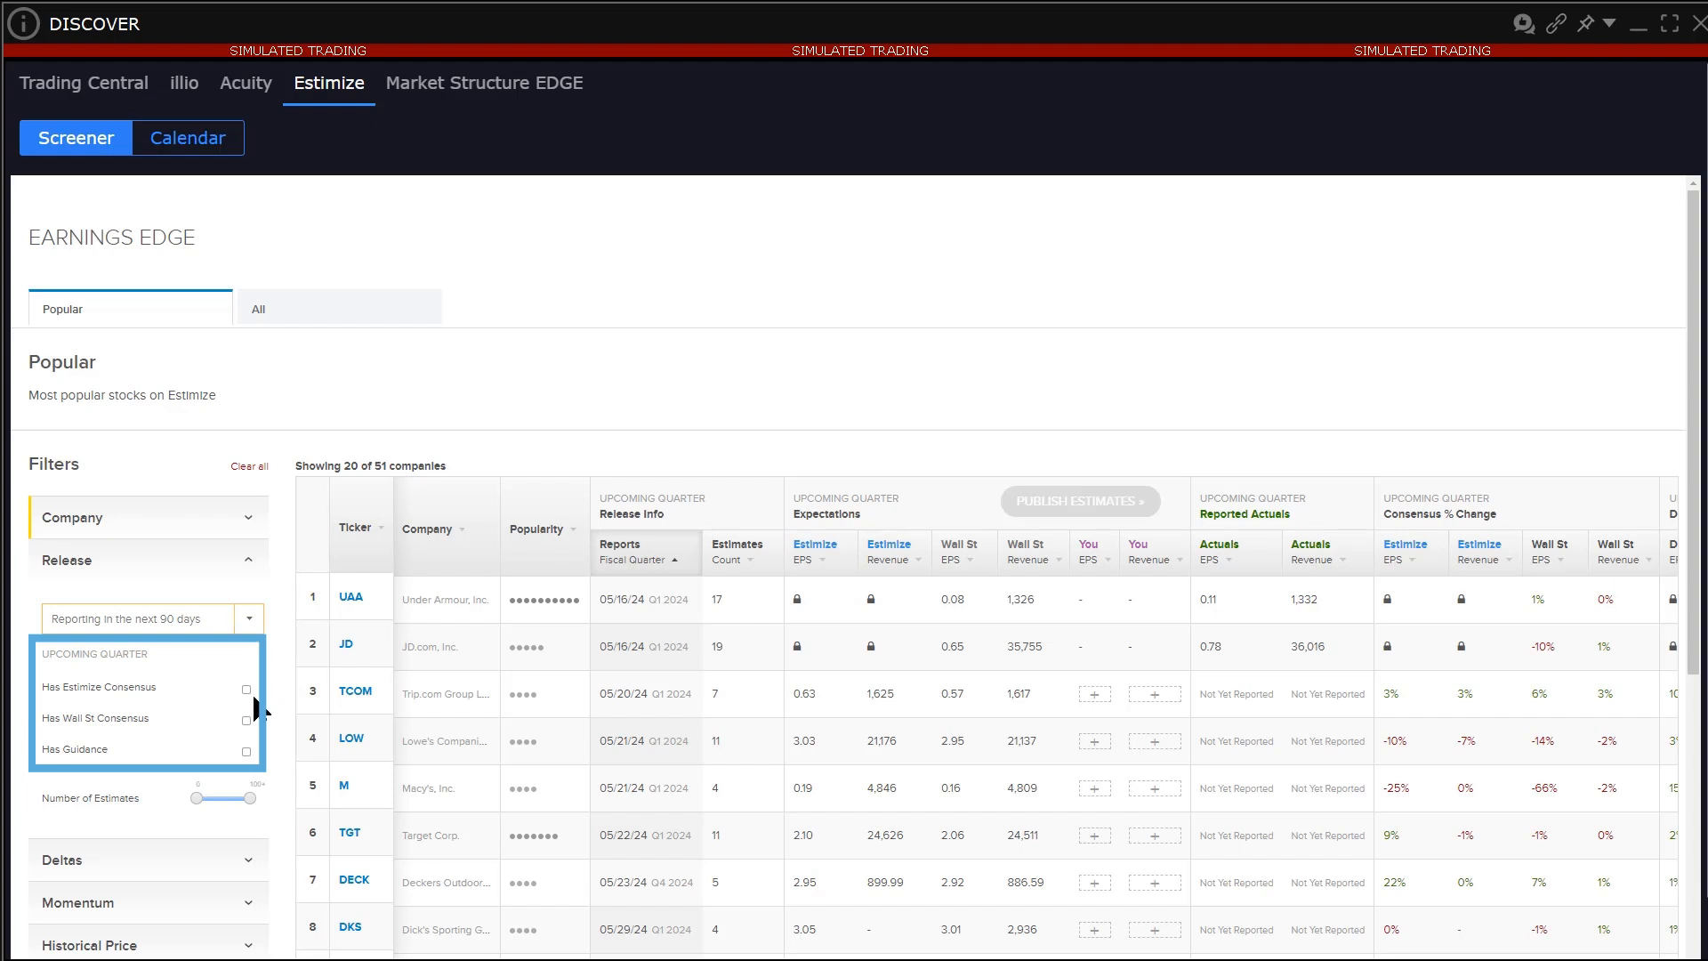
mouse_move(247, 759)
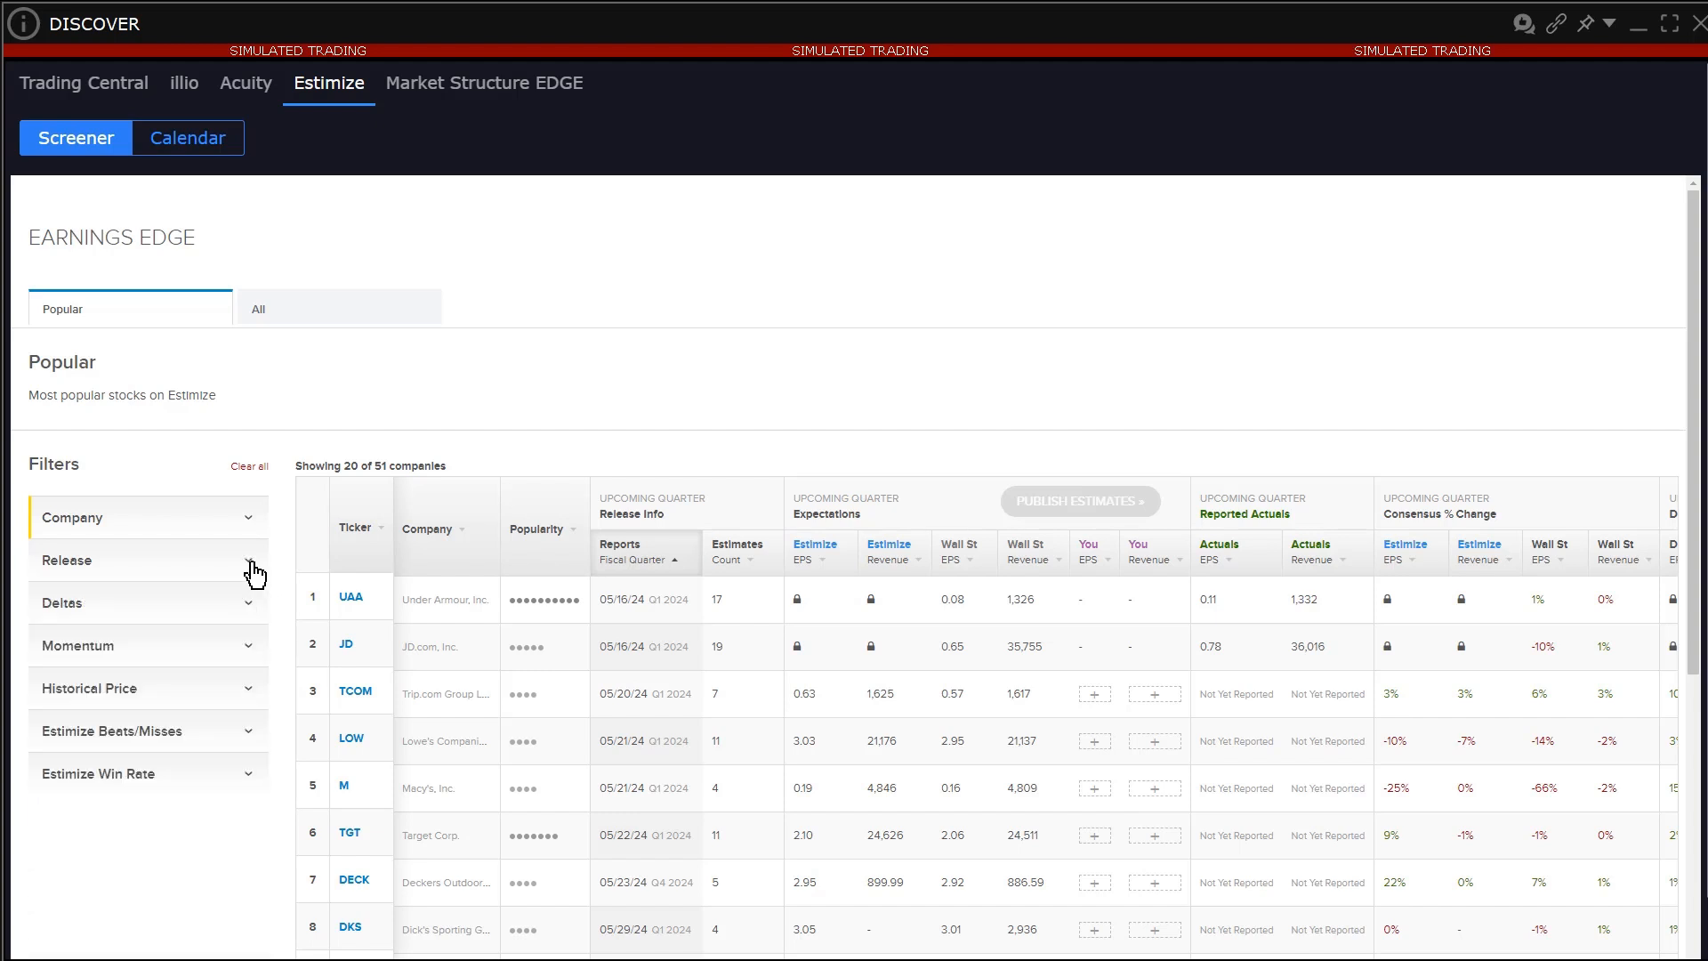
Step: Apply the Estimize & Wall St Deltas filter, narrowing the screener to 35 companies
left_click(149, 603)
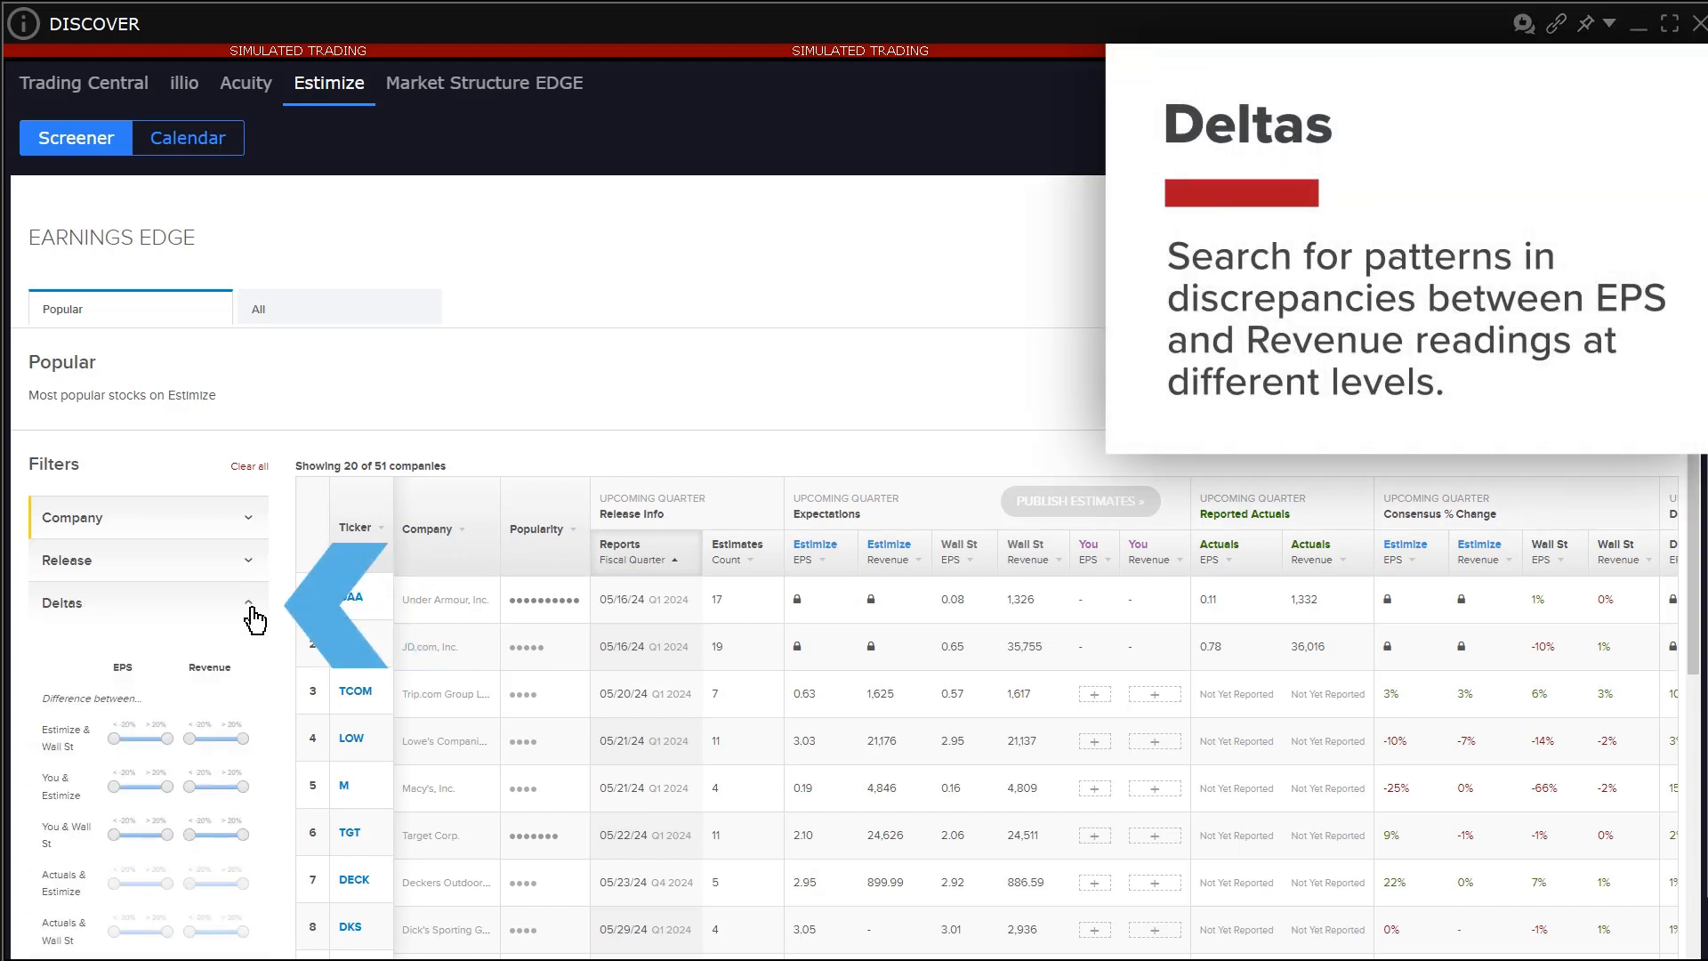
scroll("down", 3)
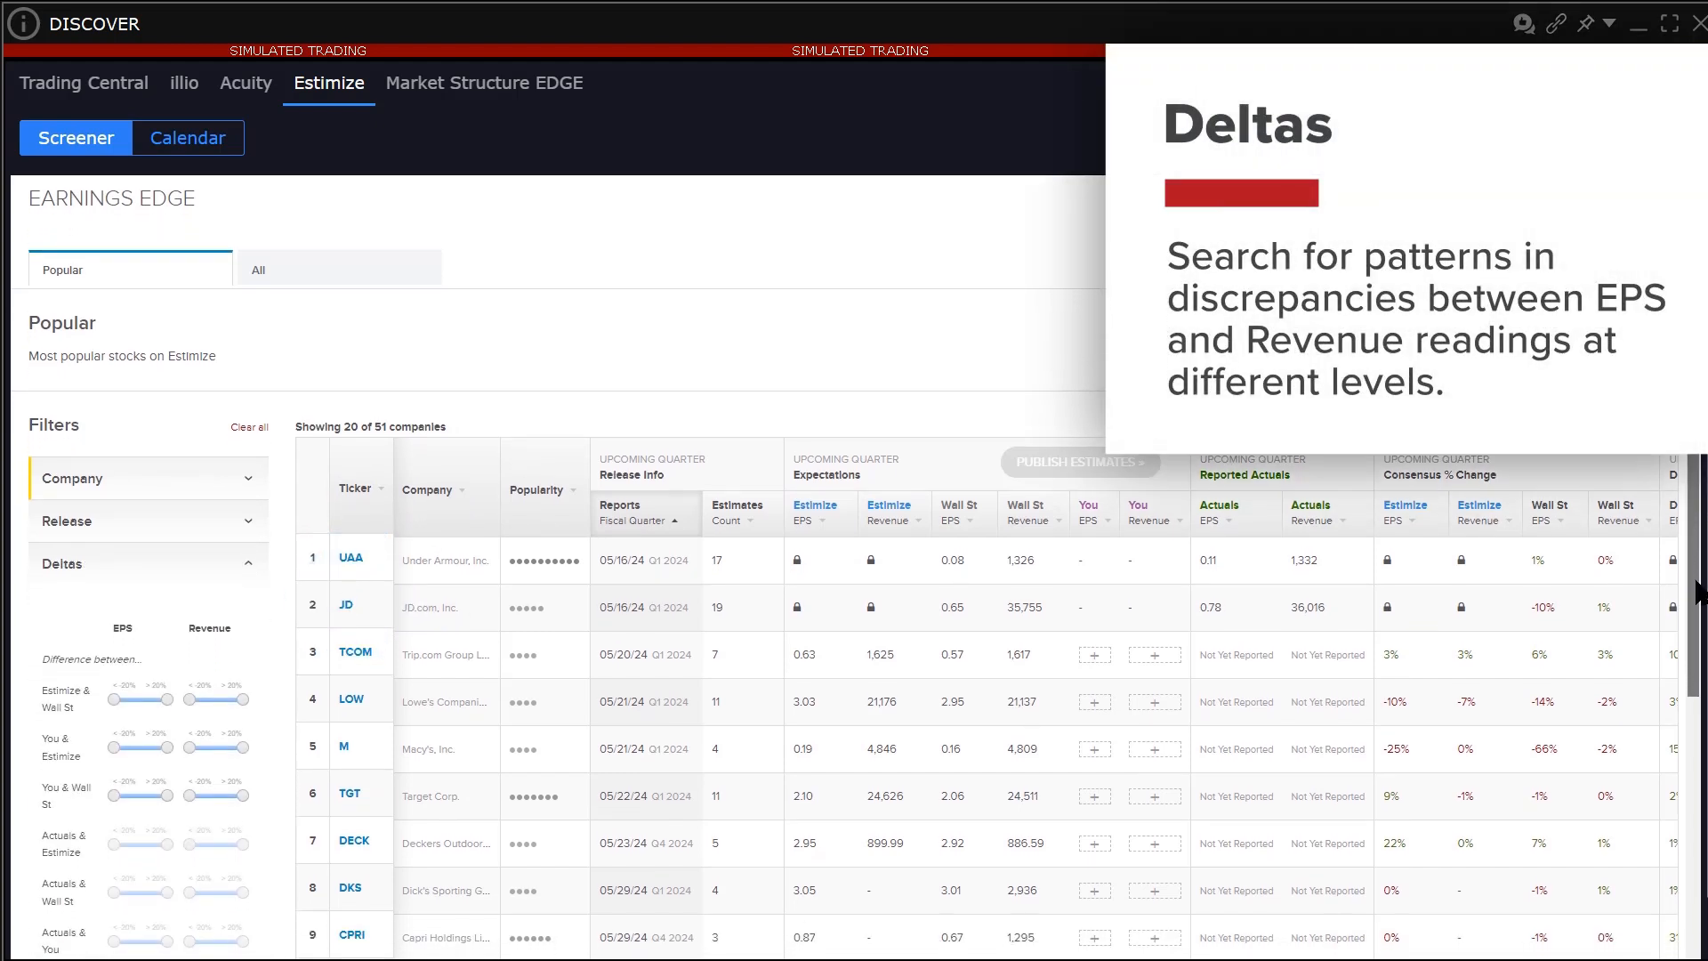
scroll("down", 3)
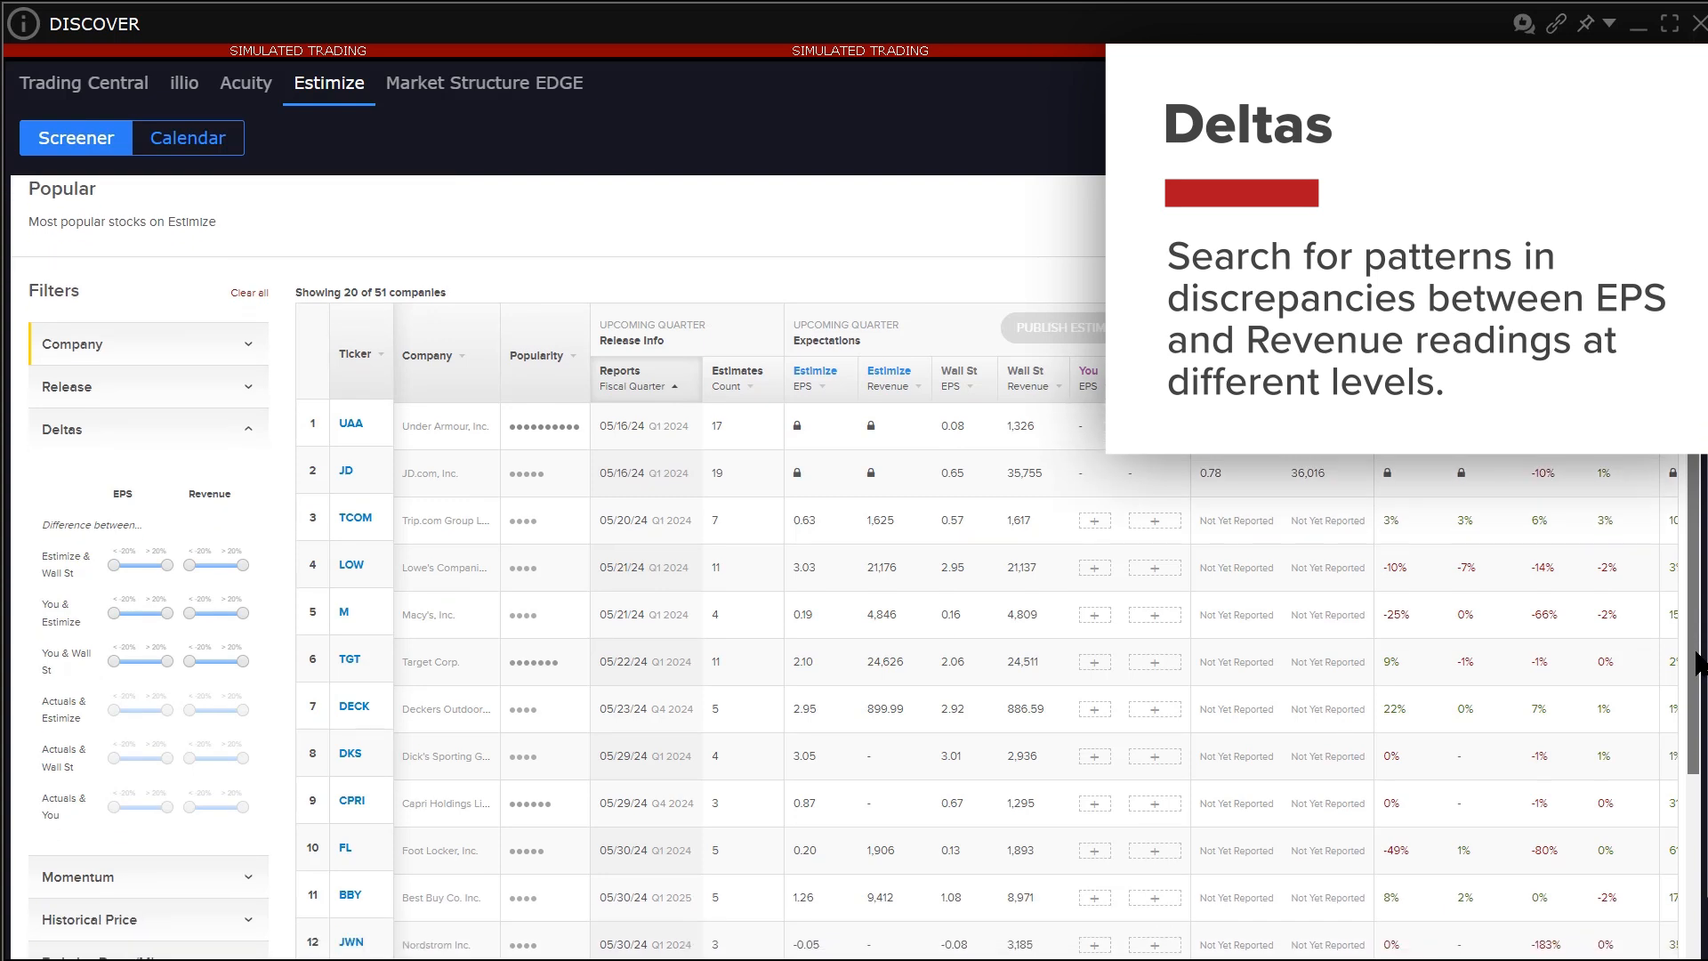
scroll("down", 3)
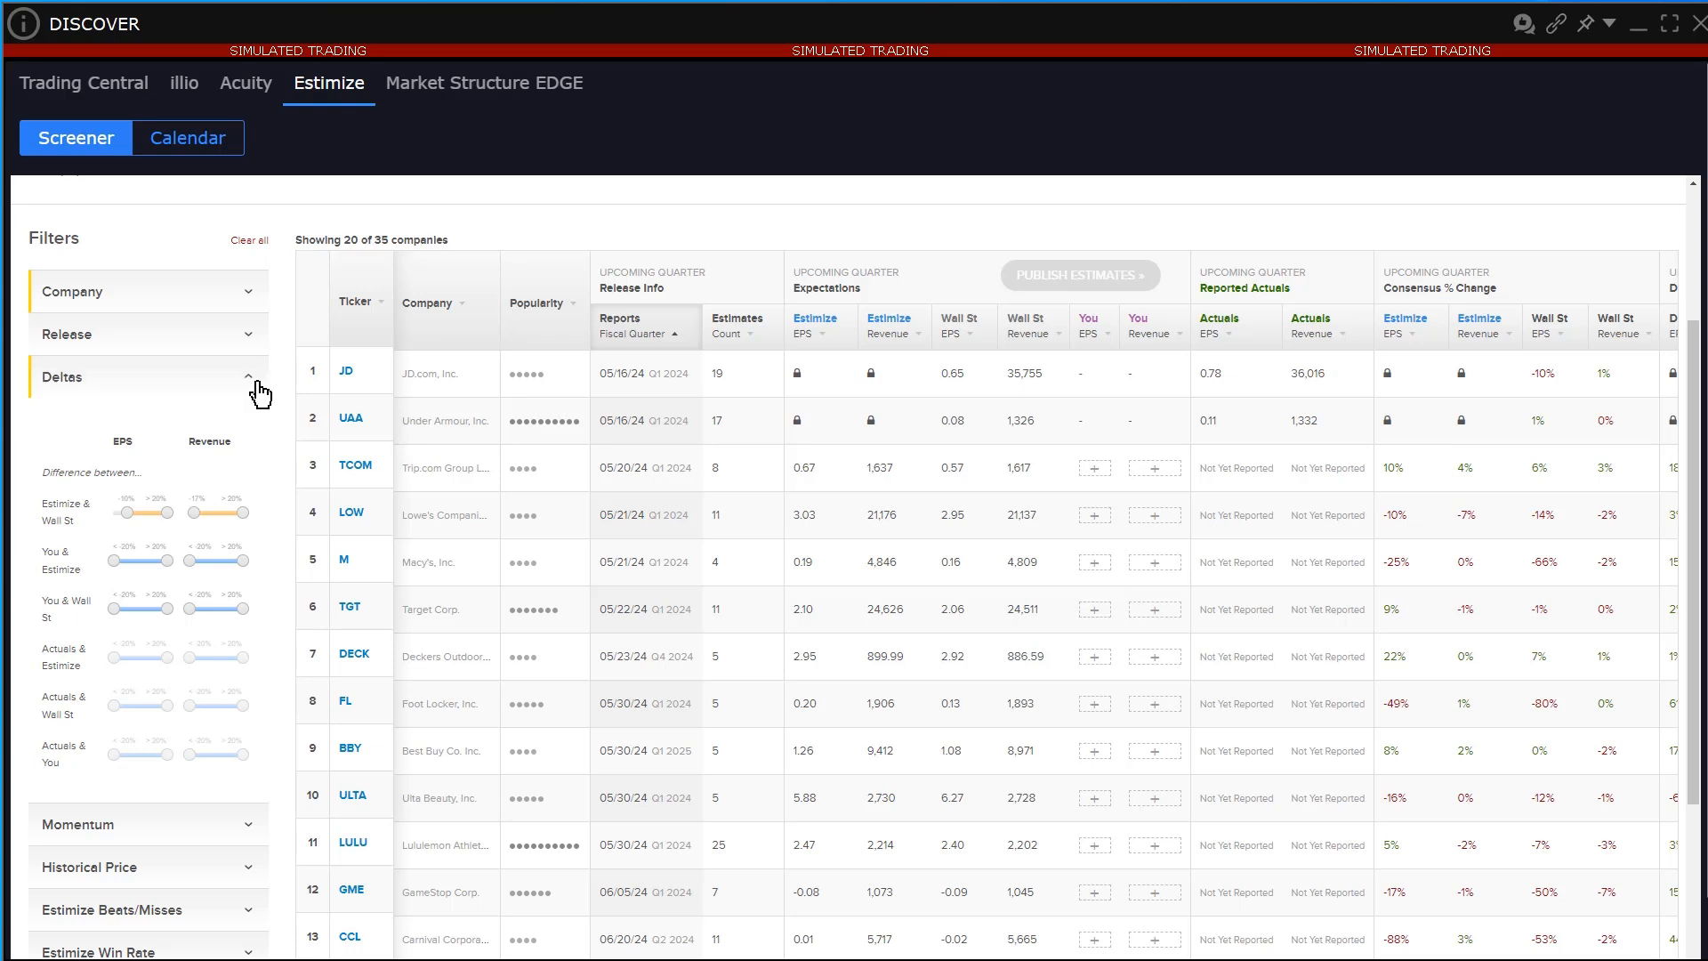
left_click(250, 376)
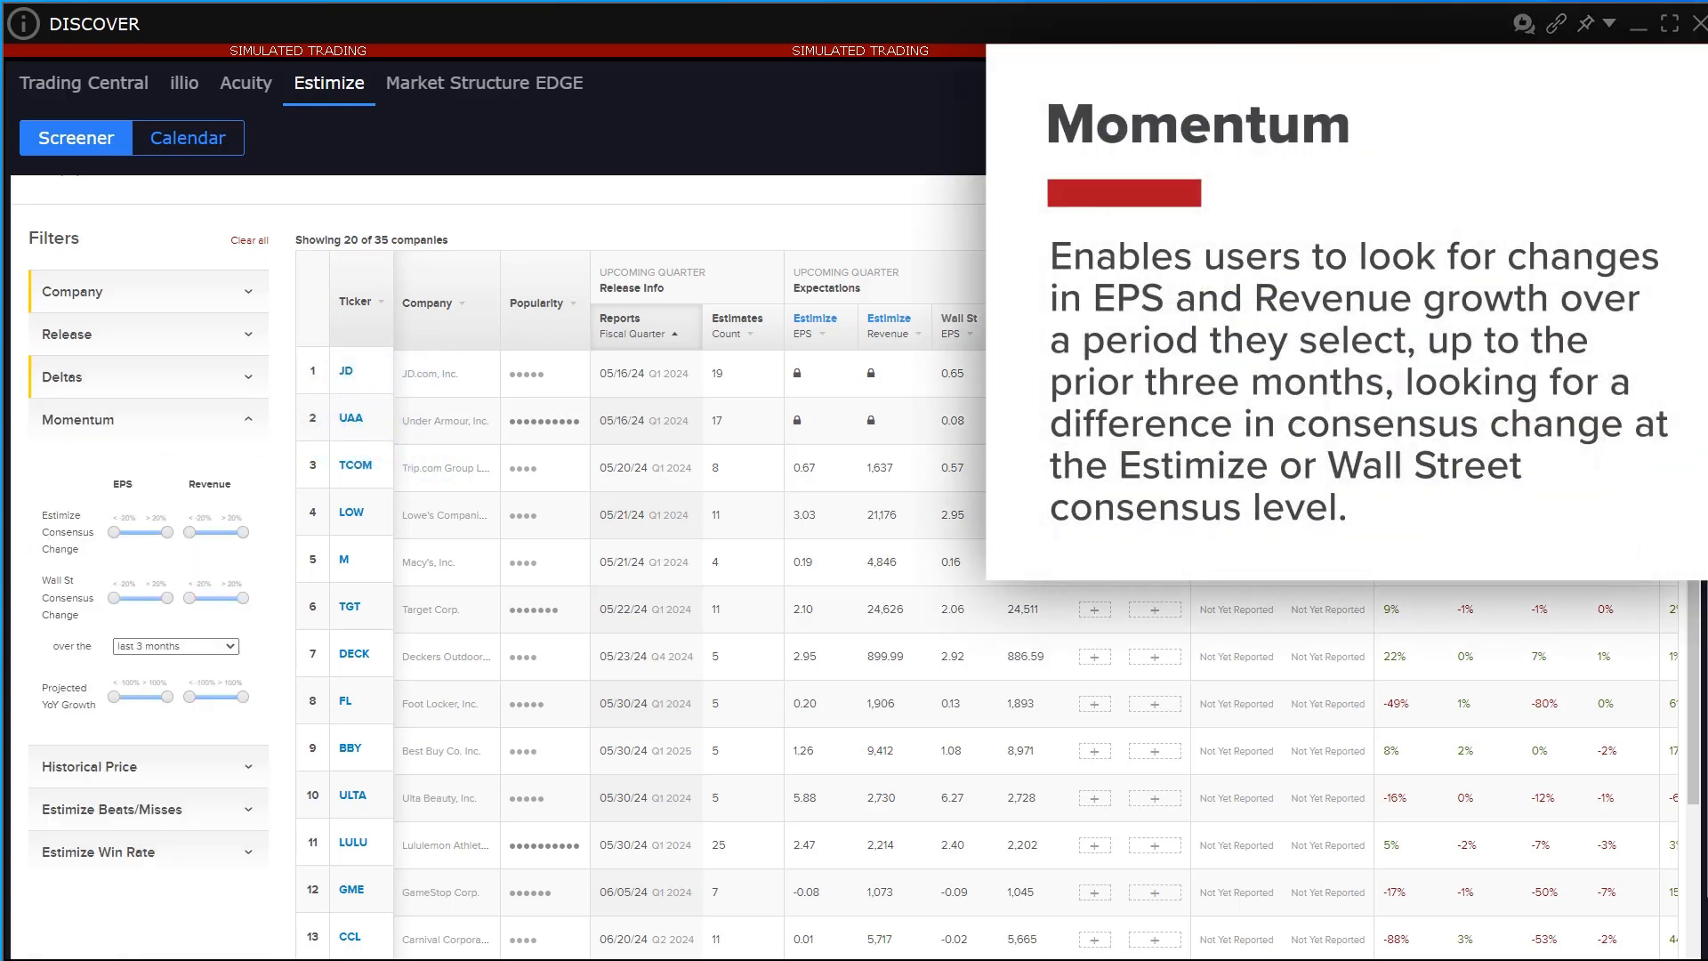
mouse_move(98, 669)
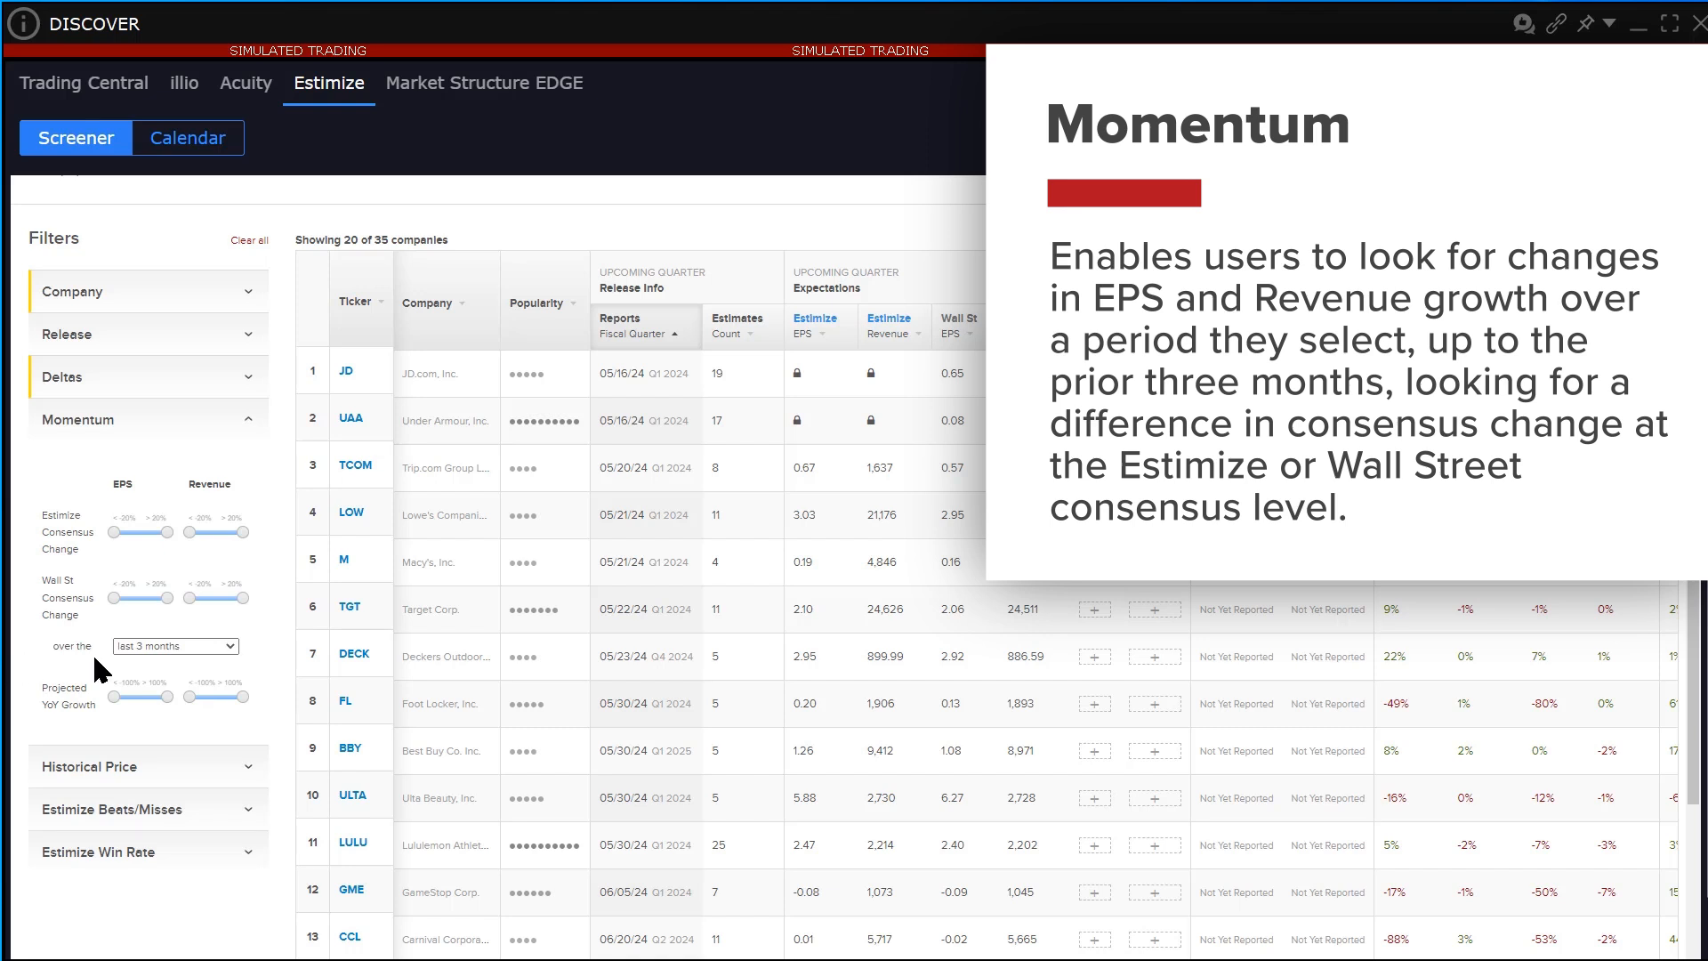
Step: Keep the Momentum period at last 3 months and expand the Historical Price filter
left_click(174, 646)
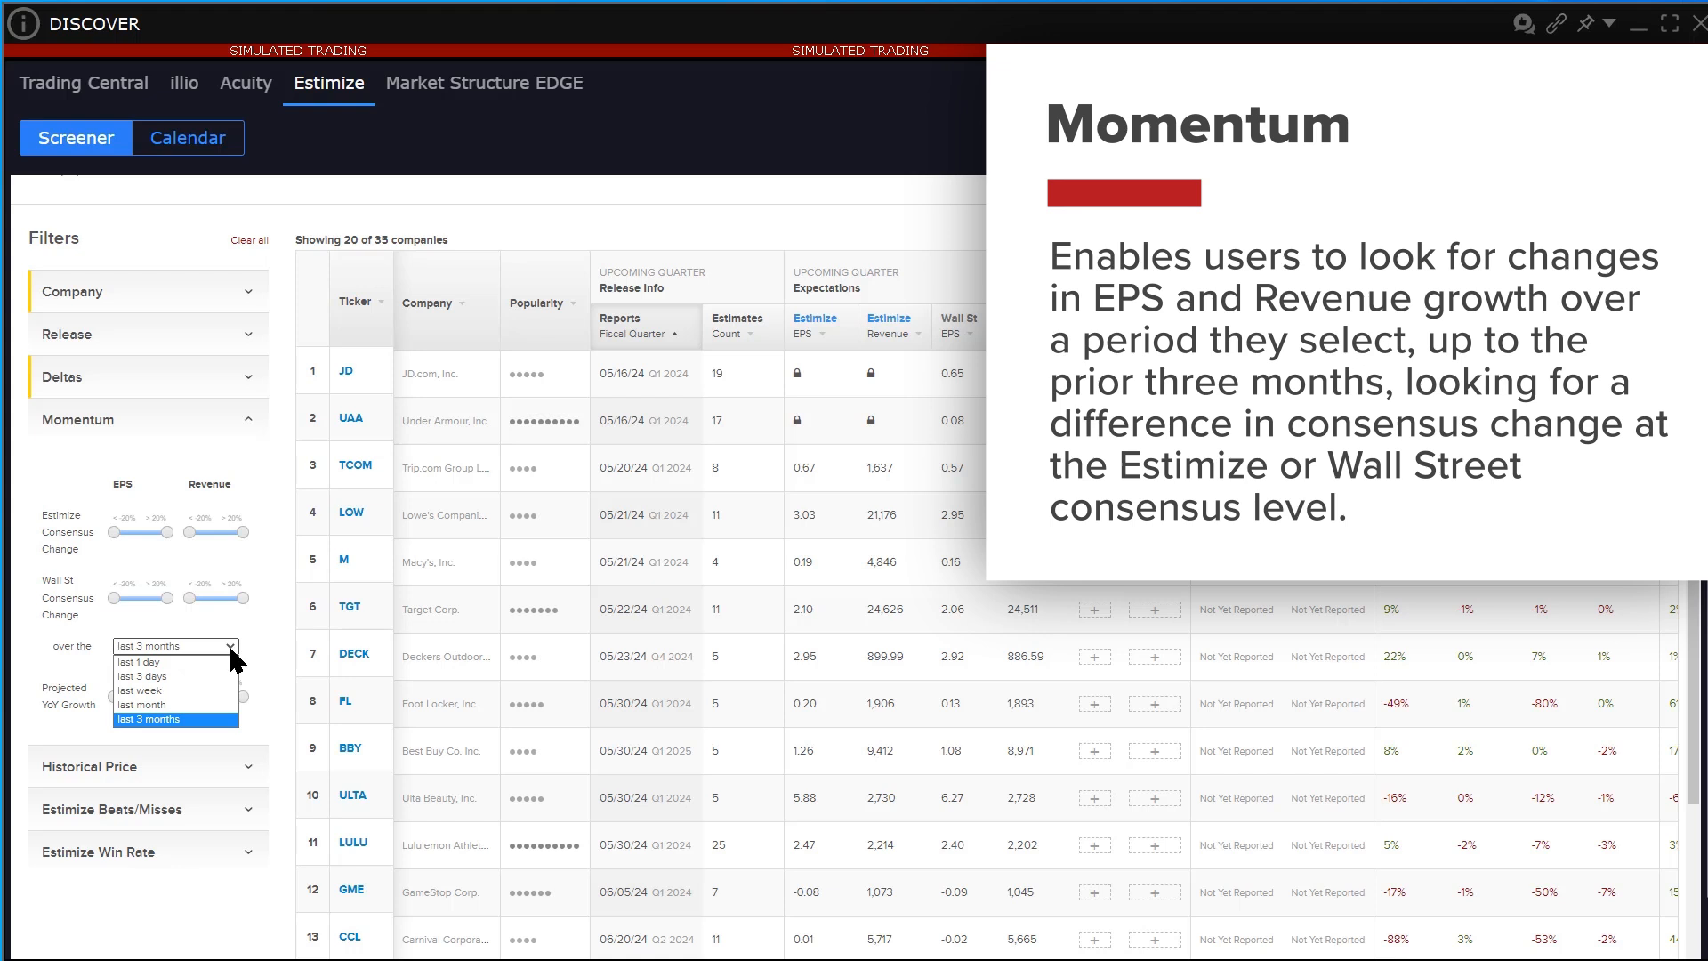
left_click(175, 719)
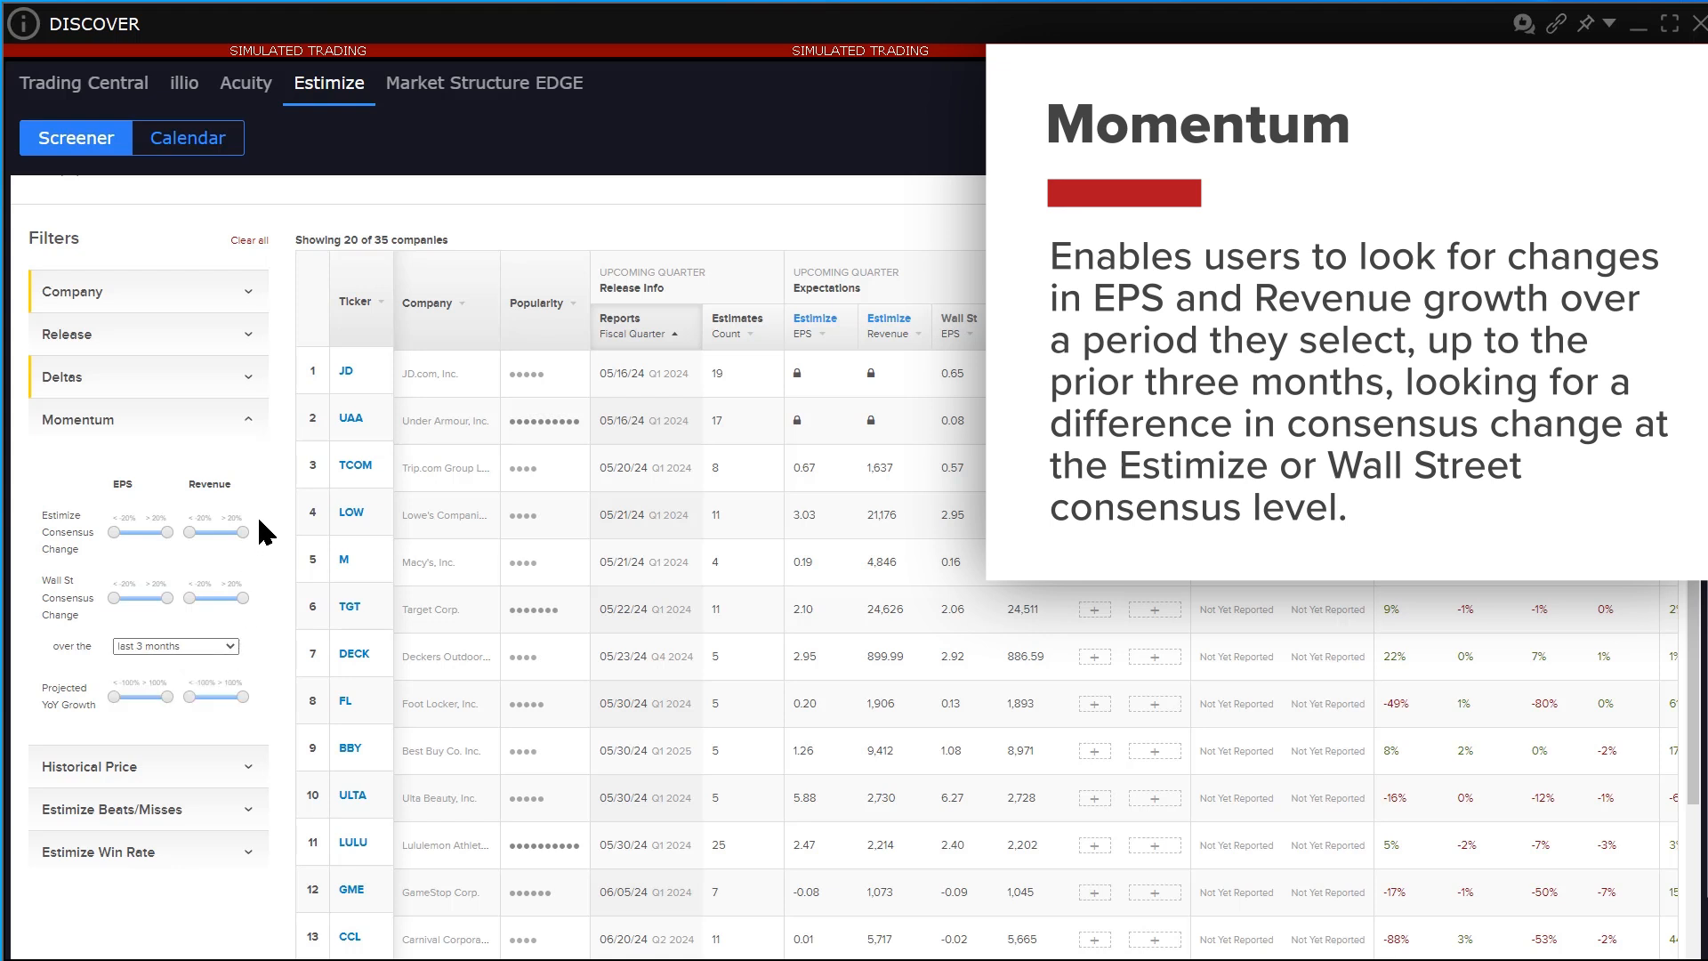
left_click(249, 420)
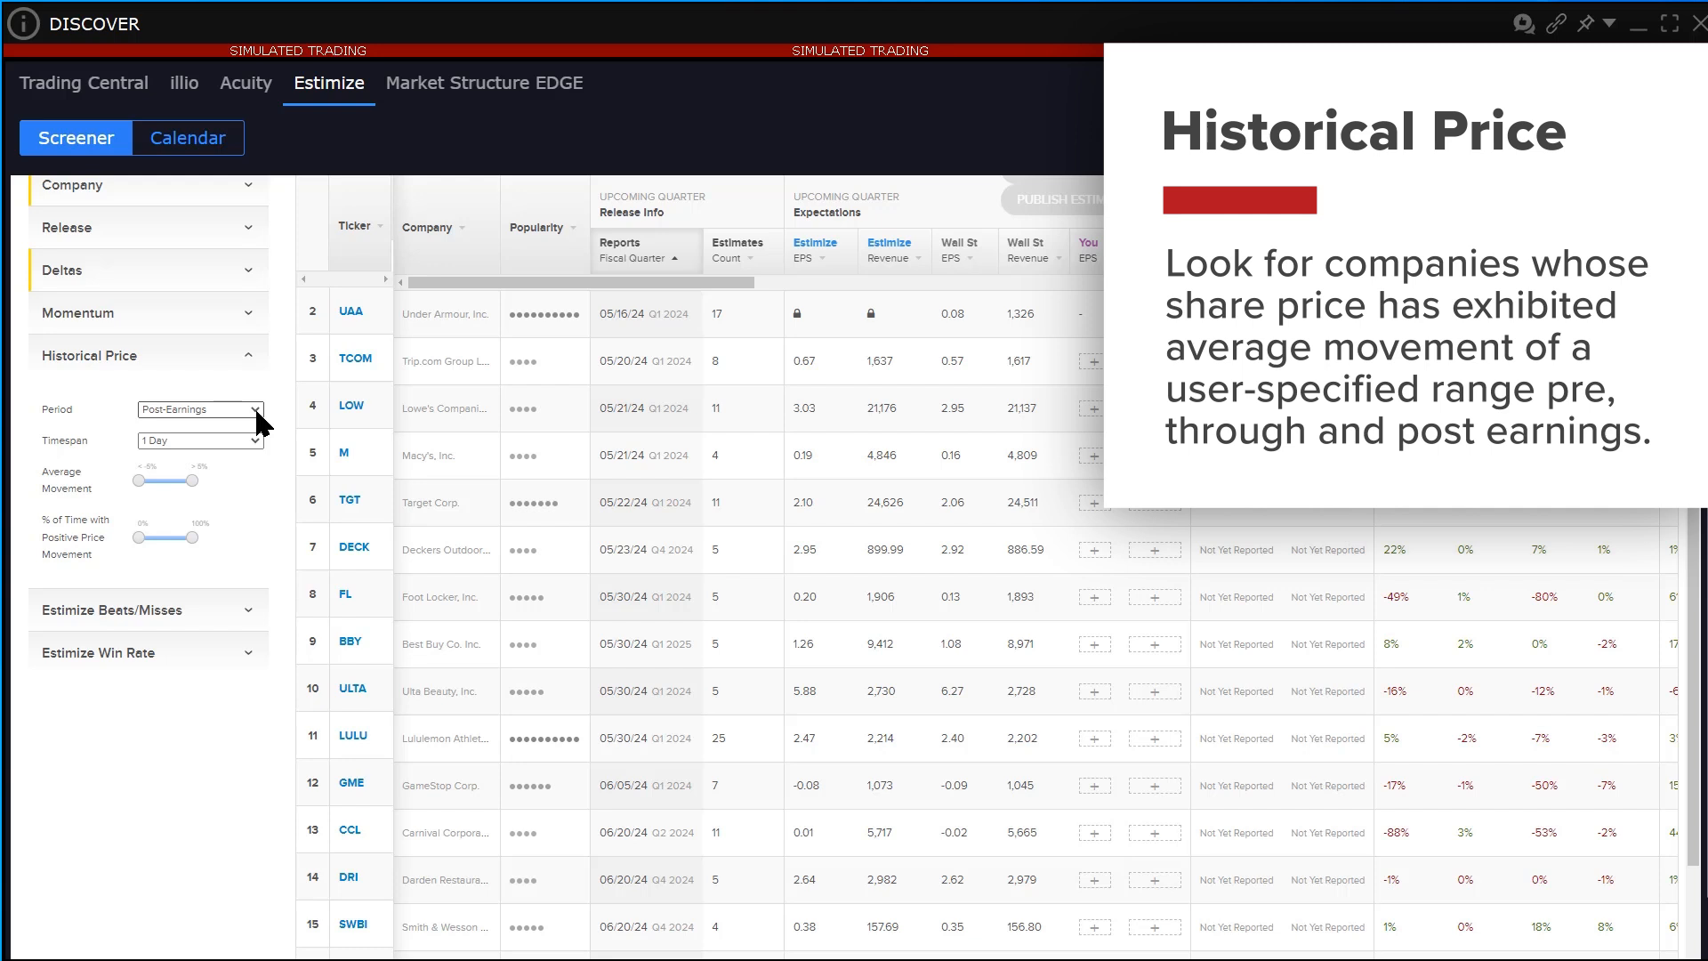
Step: Check the Historical Price period and keep the timespan at 1 Day
left_click(199, 409)
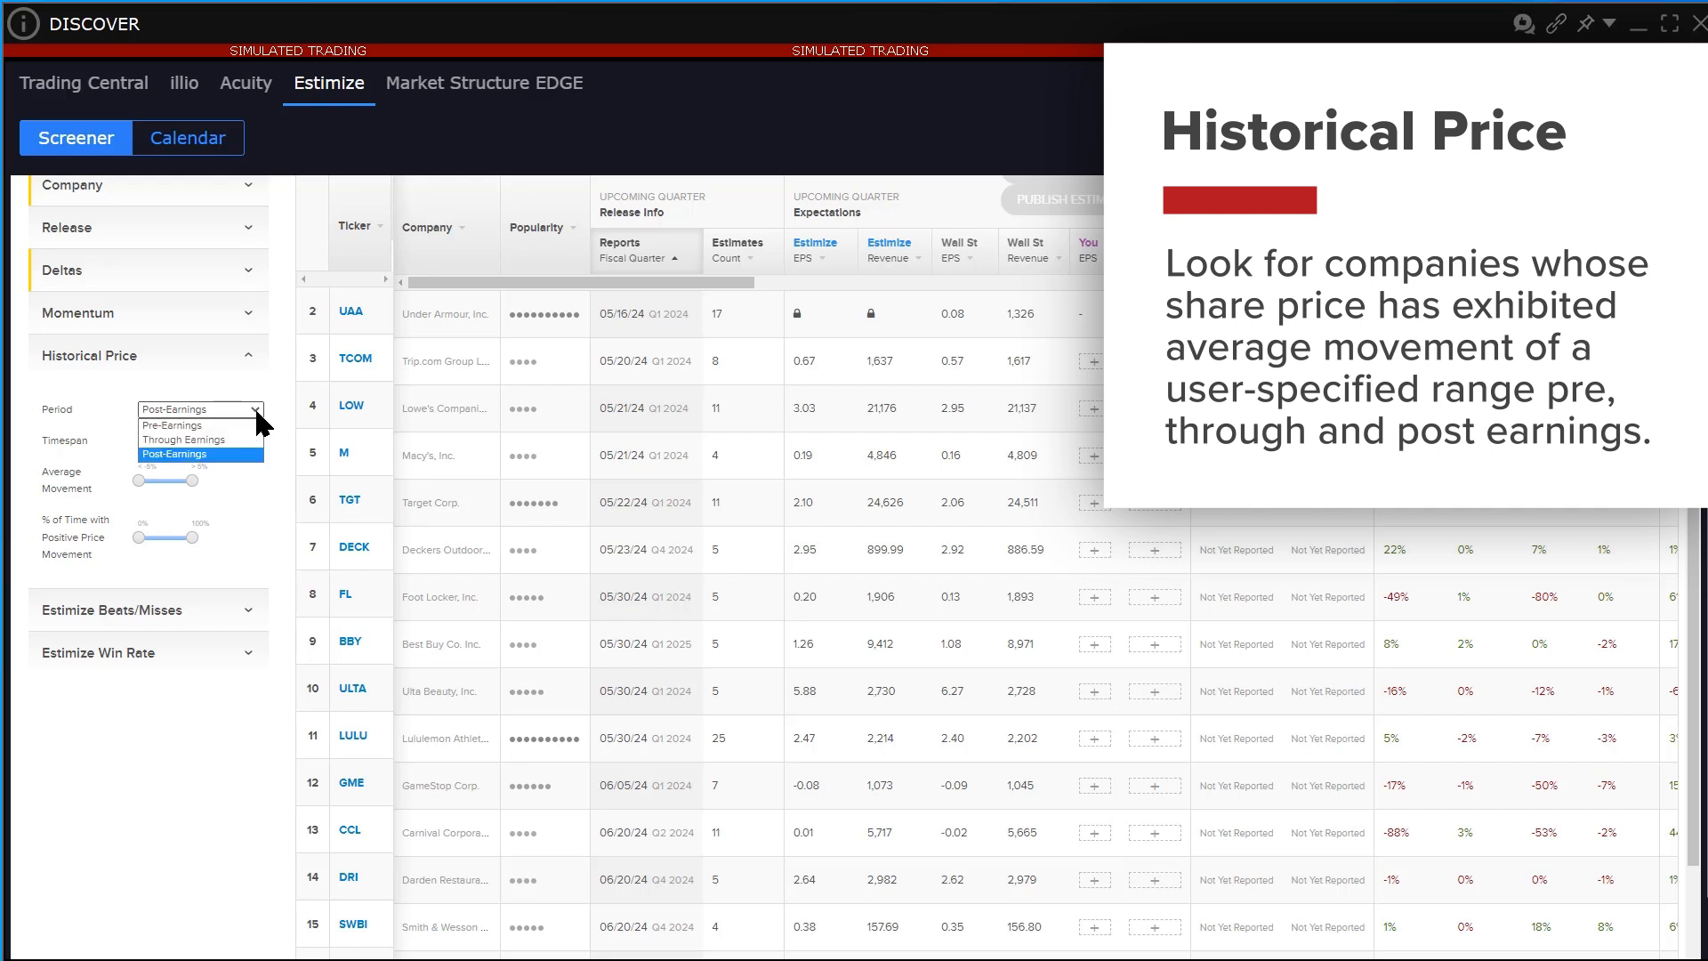
left_click(174, 454)
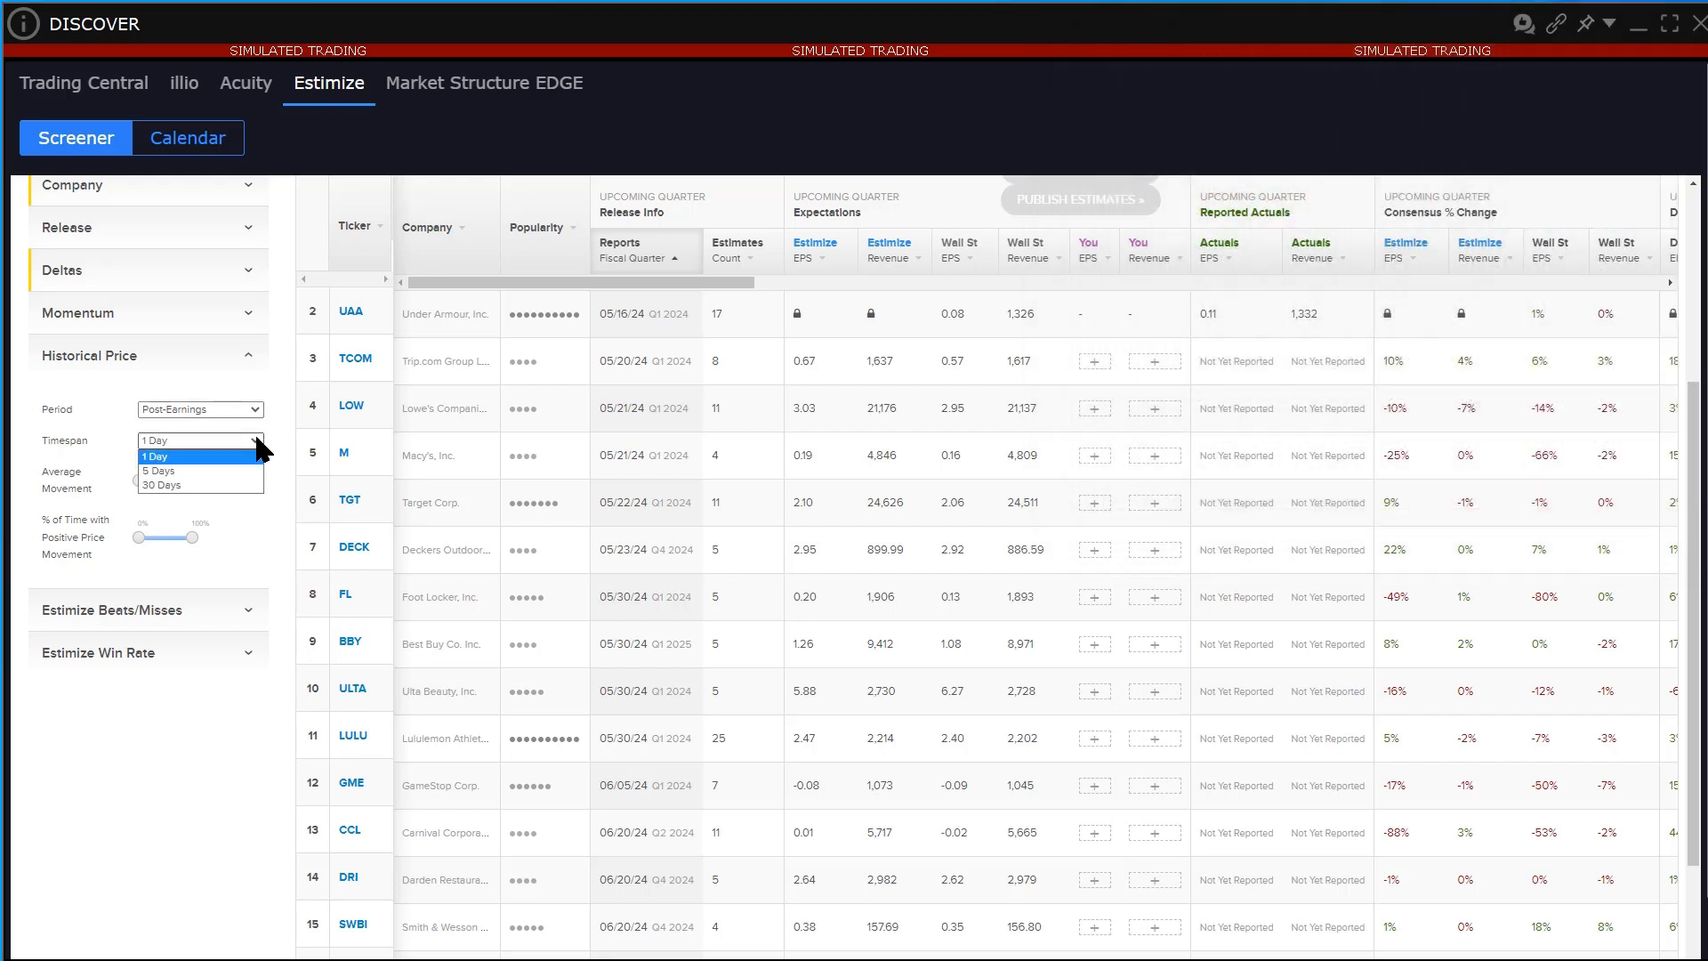
left_click(155, 455)
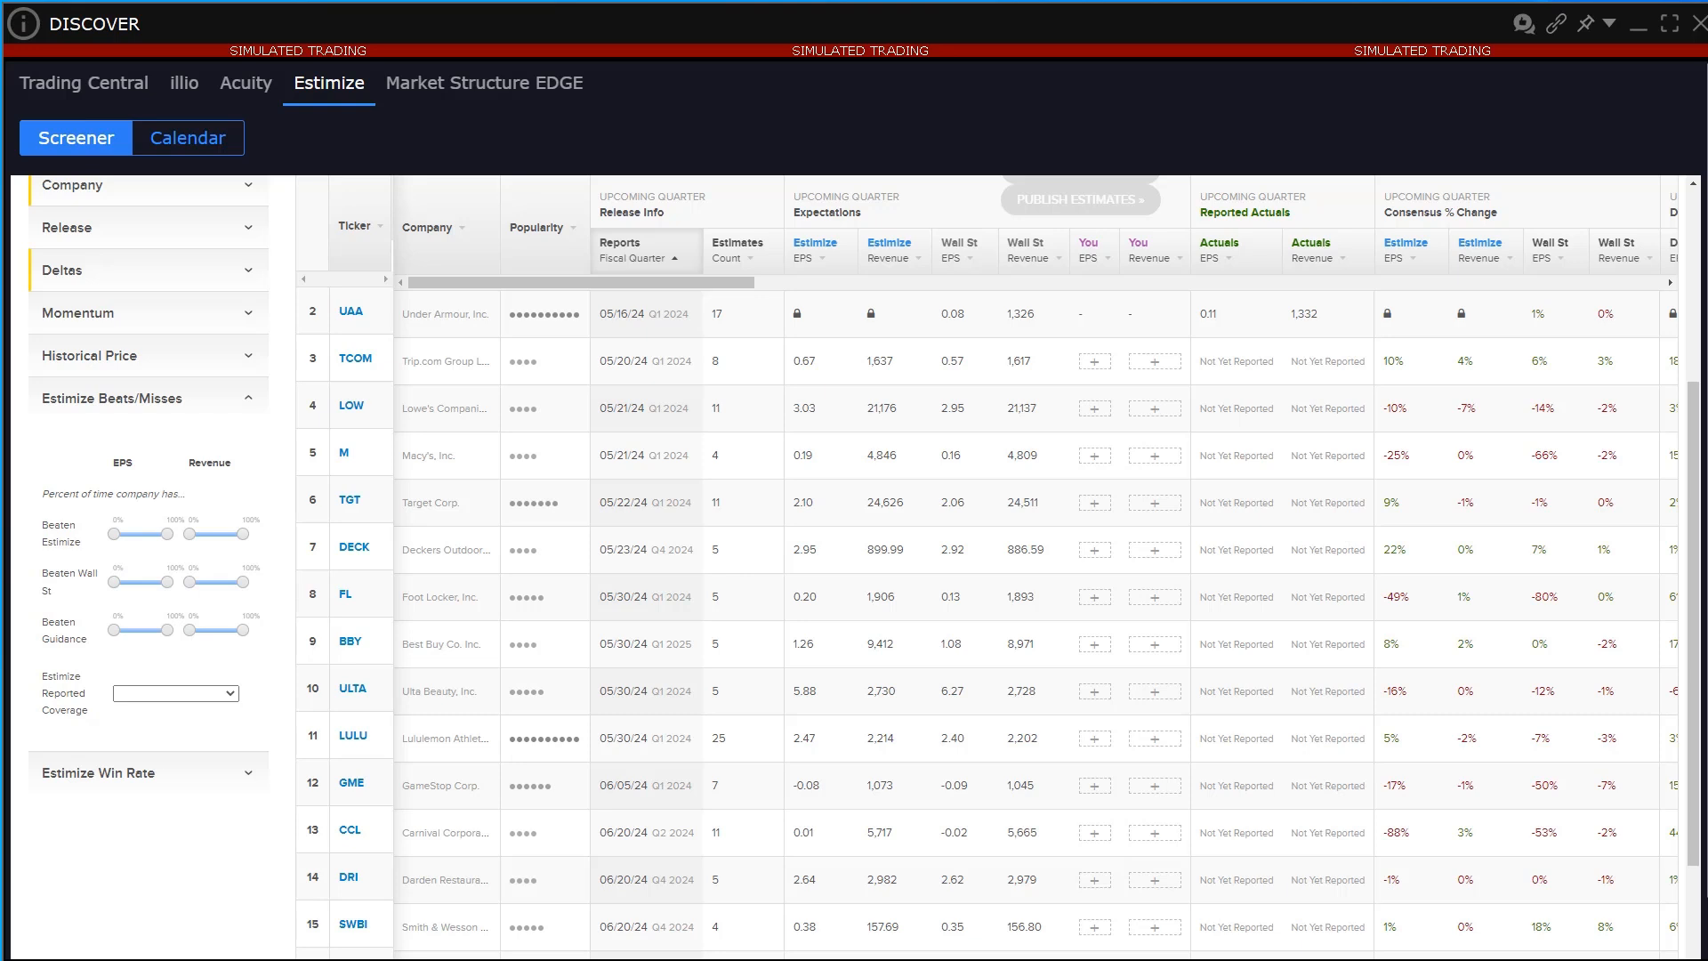
Step: Require at least 3 covered releases in Reported Coverage, then expand Estimize Win Rate
left_click(174, 693)
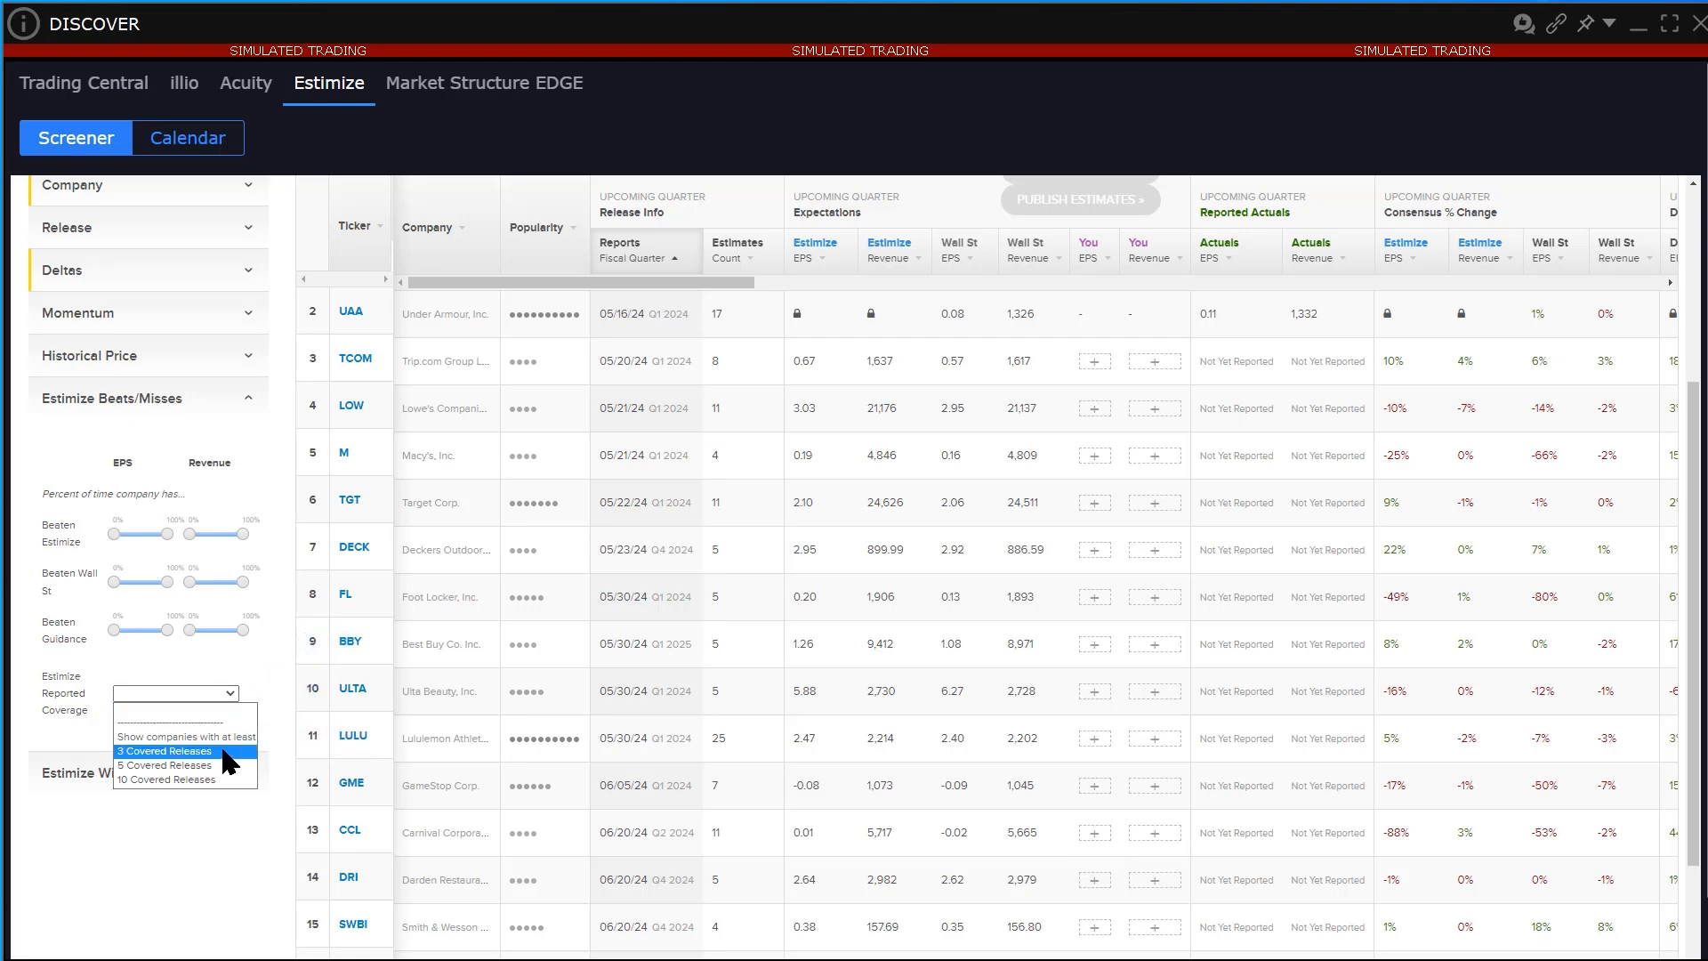
left_click(161, 751)
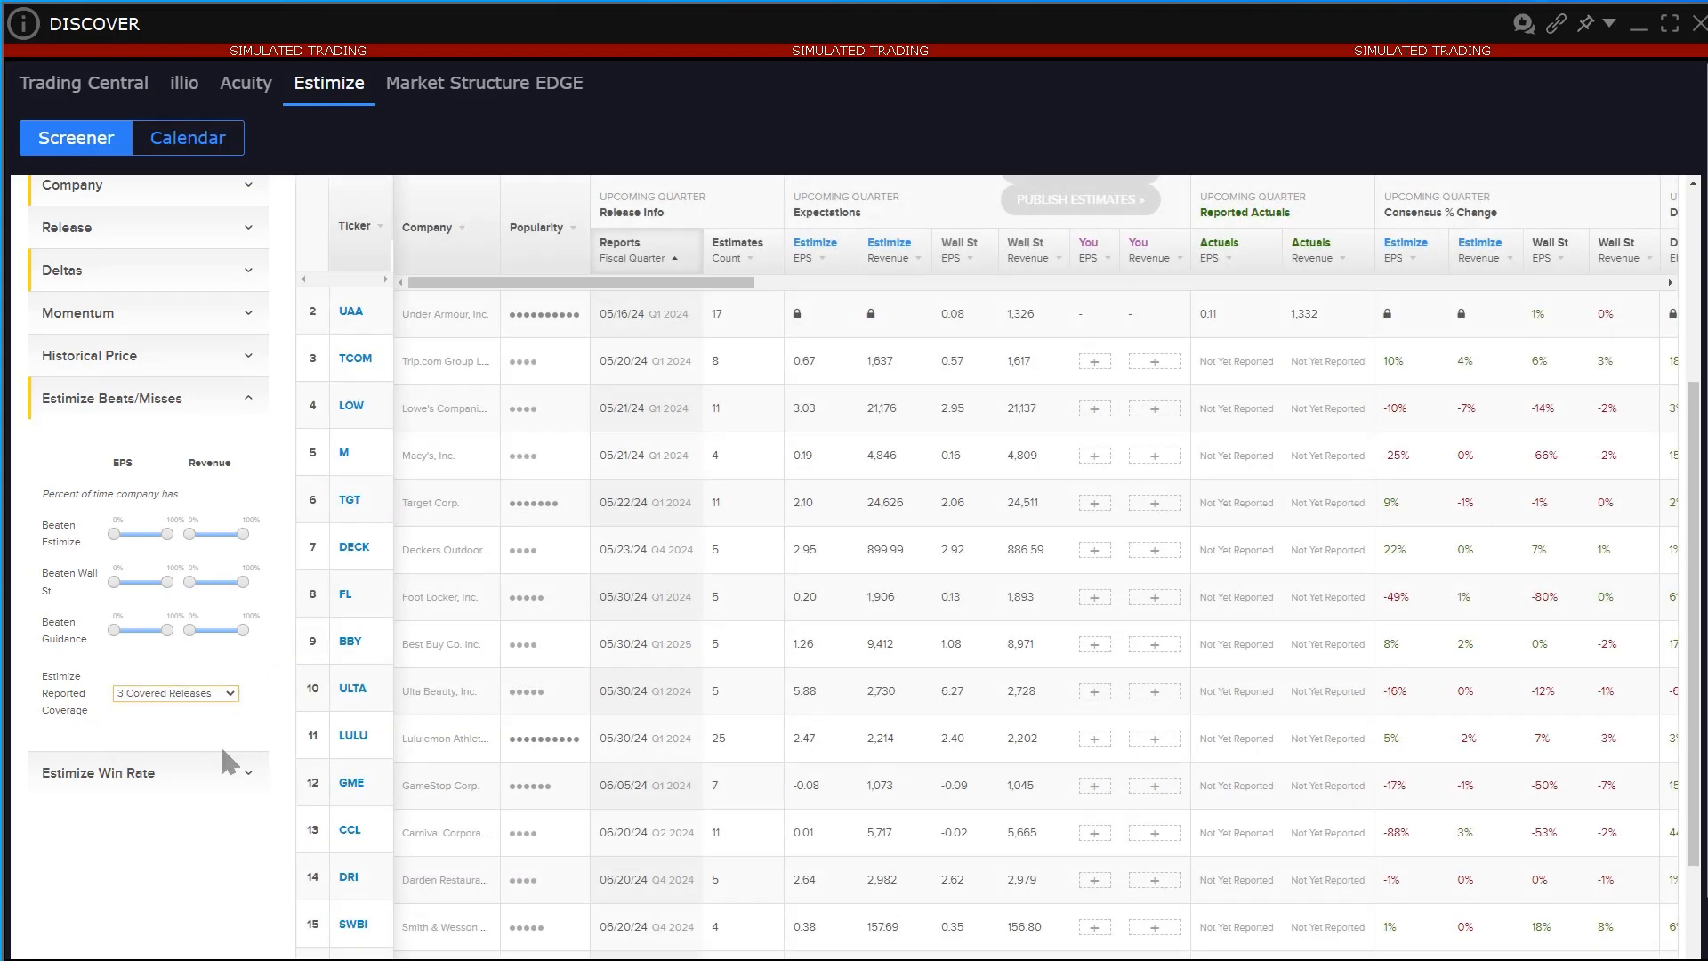
left_click(98, 773)
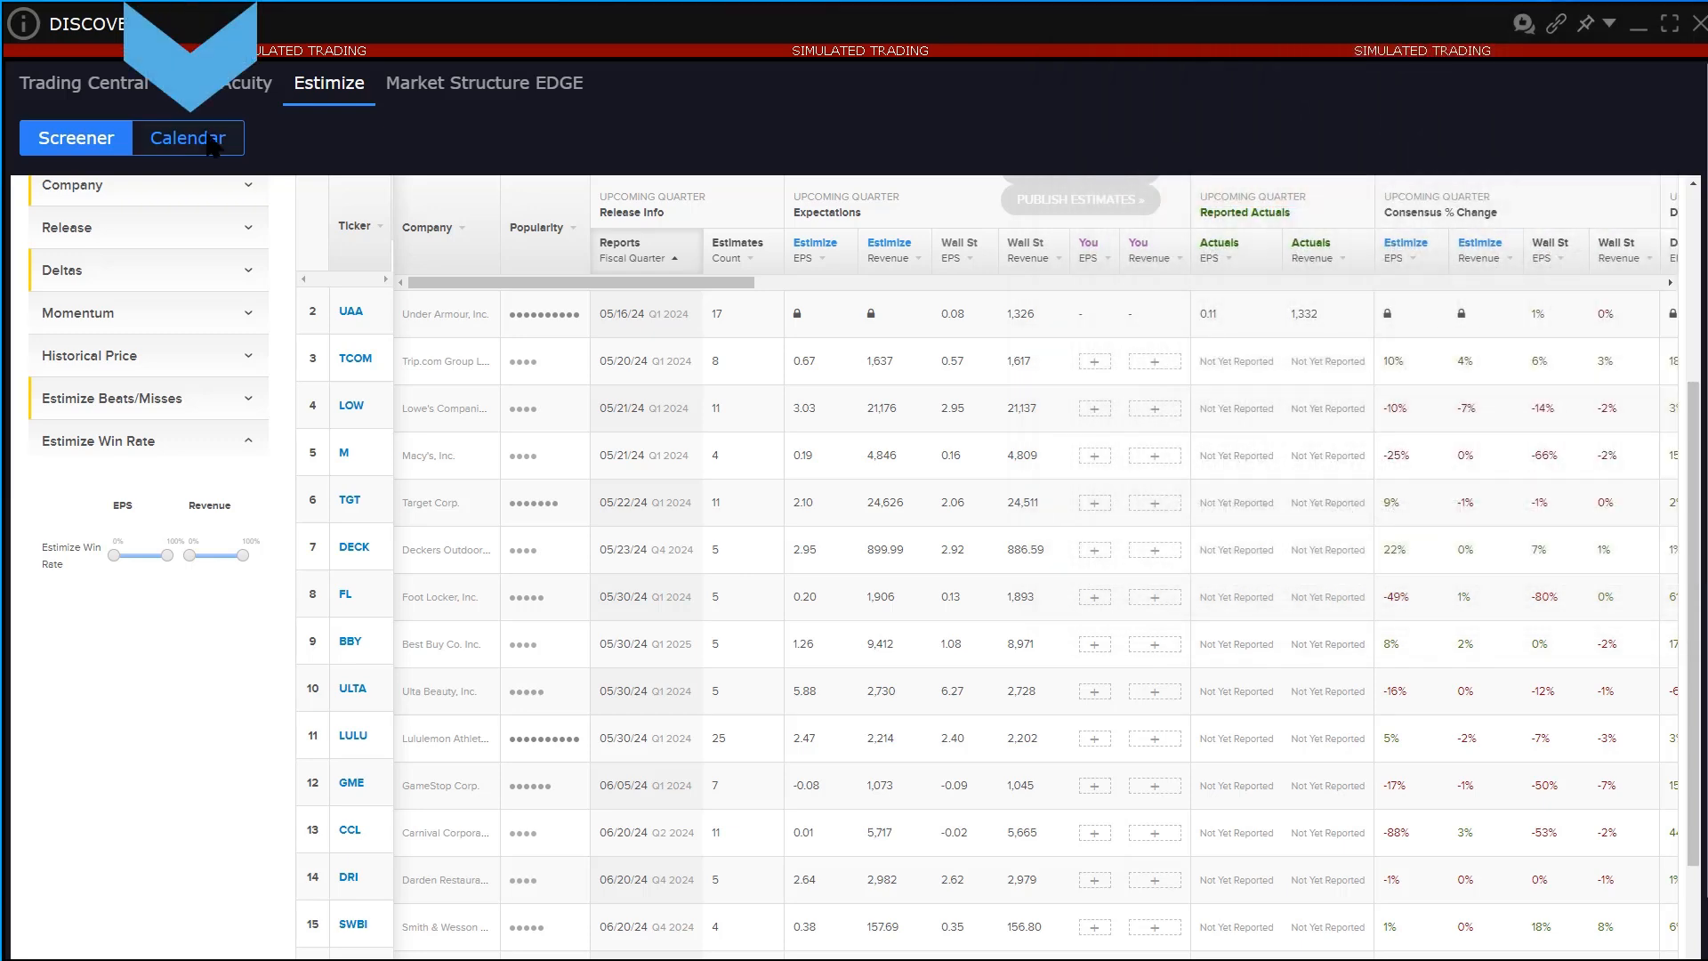
Step: Switch to the Estimize Calendar in Quarter view, listing REV instead of EPS
left_click(187, 137)
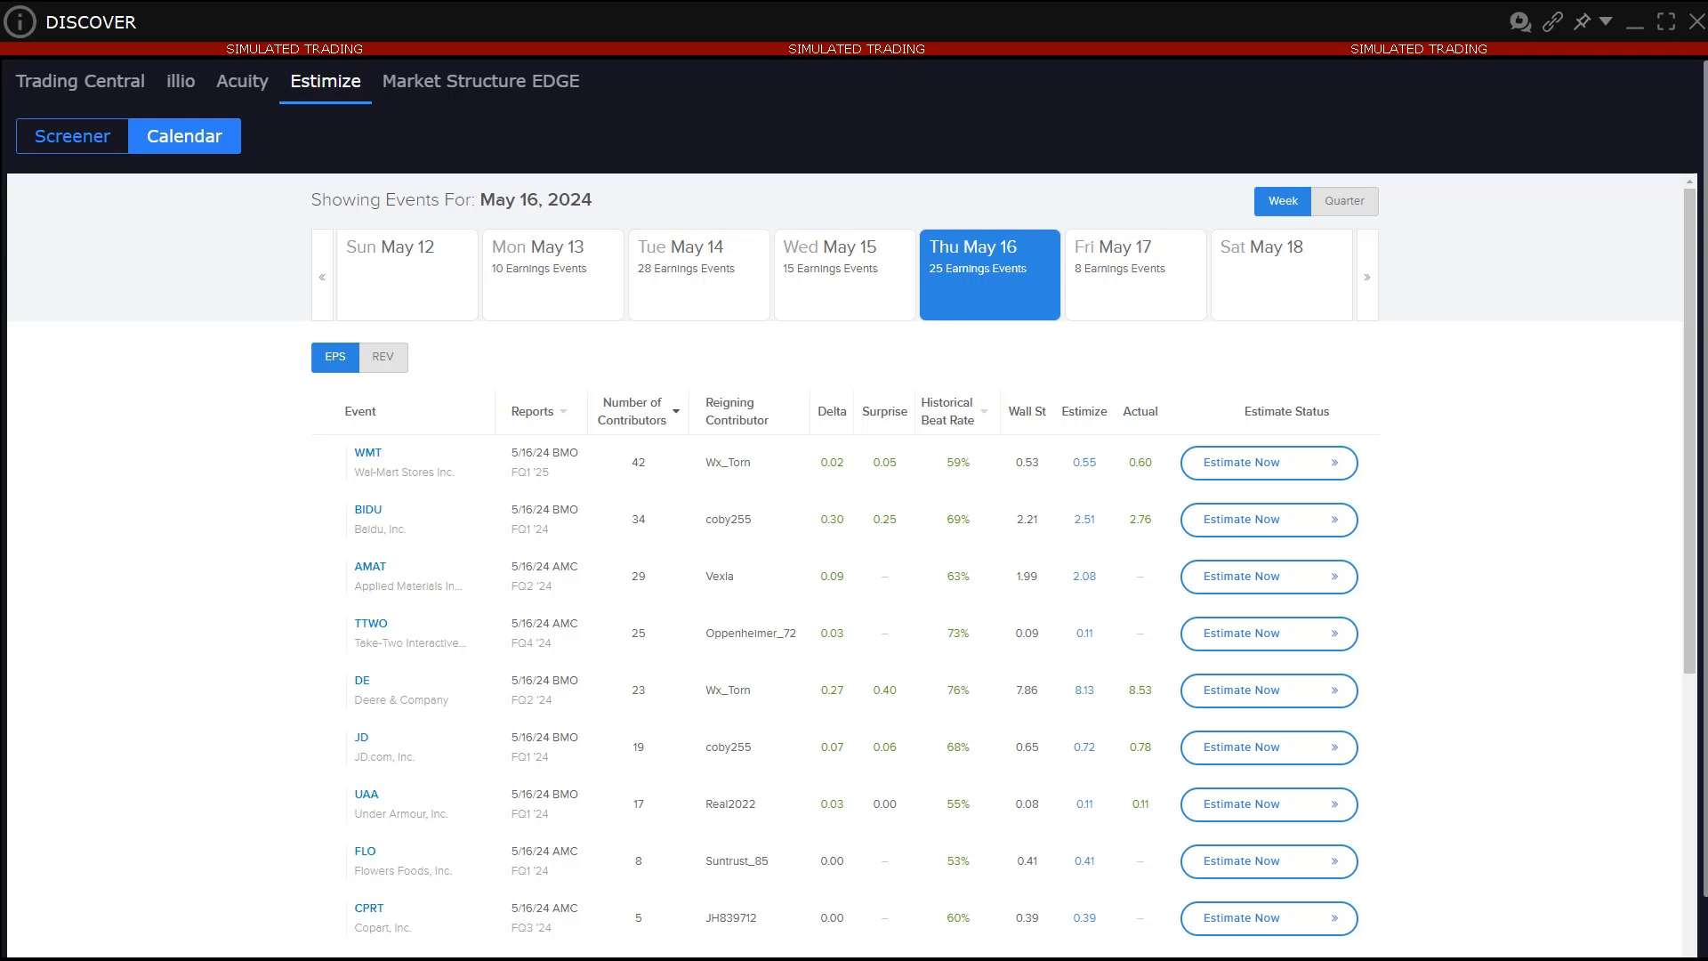
mouse_move(1661, 302)
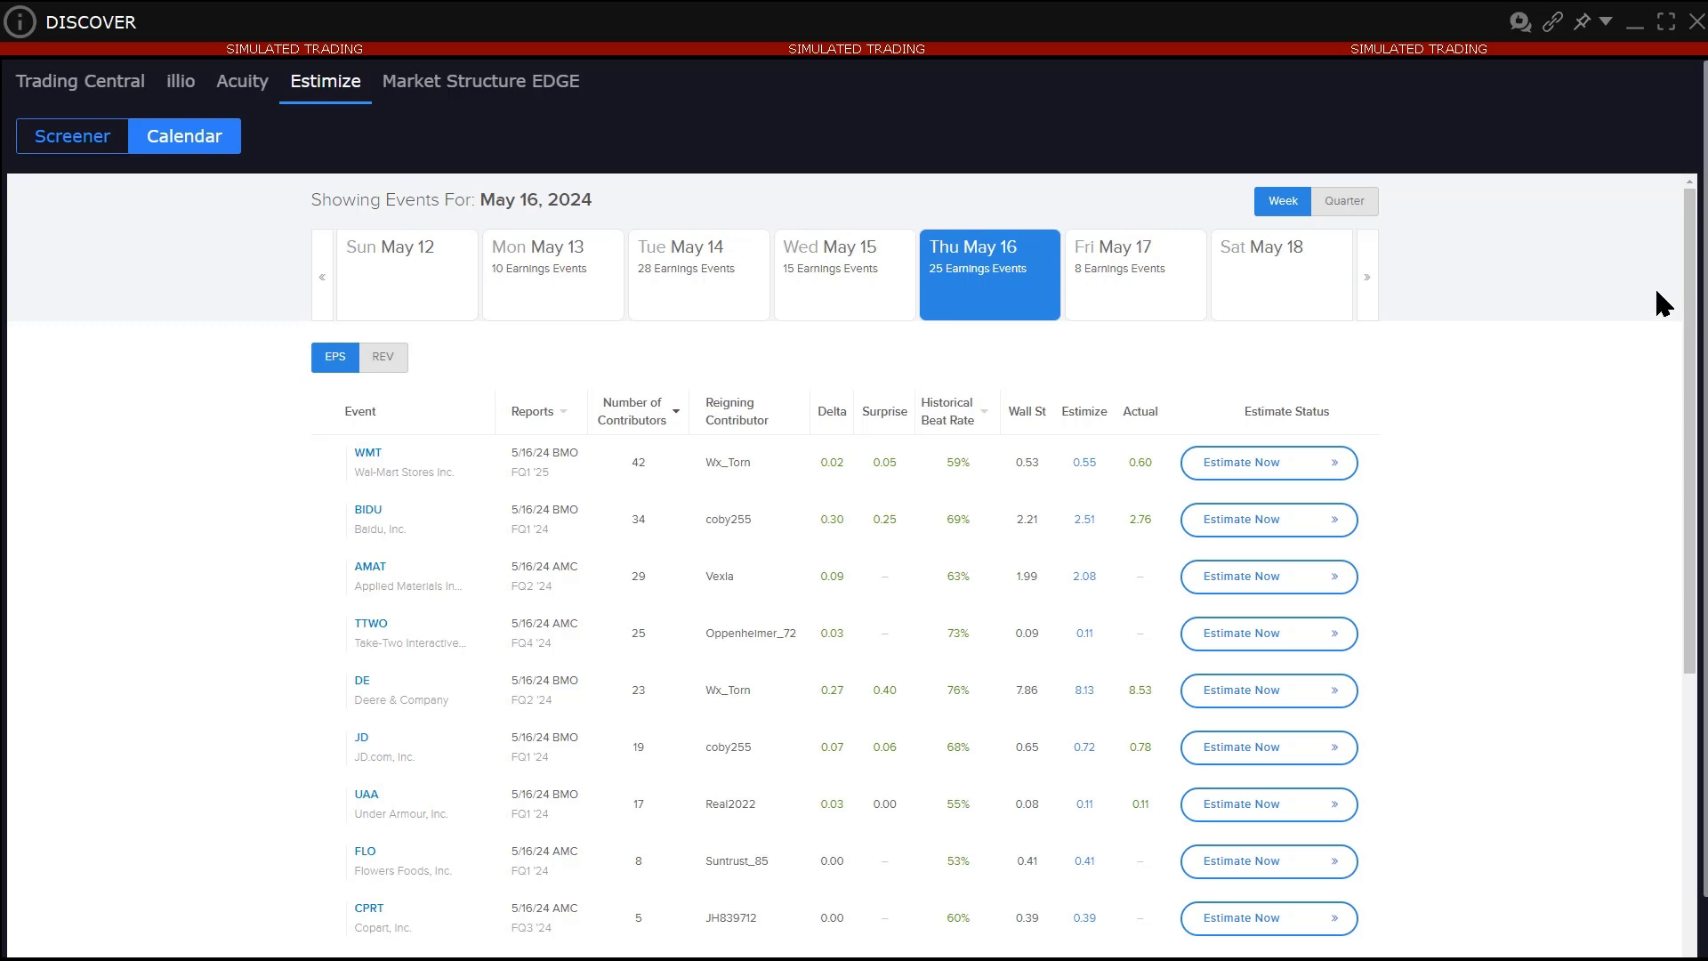
left_click(1343, 201)
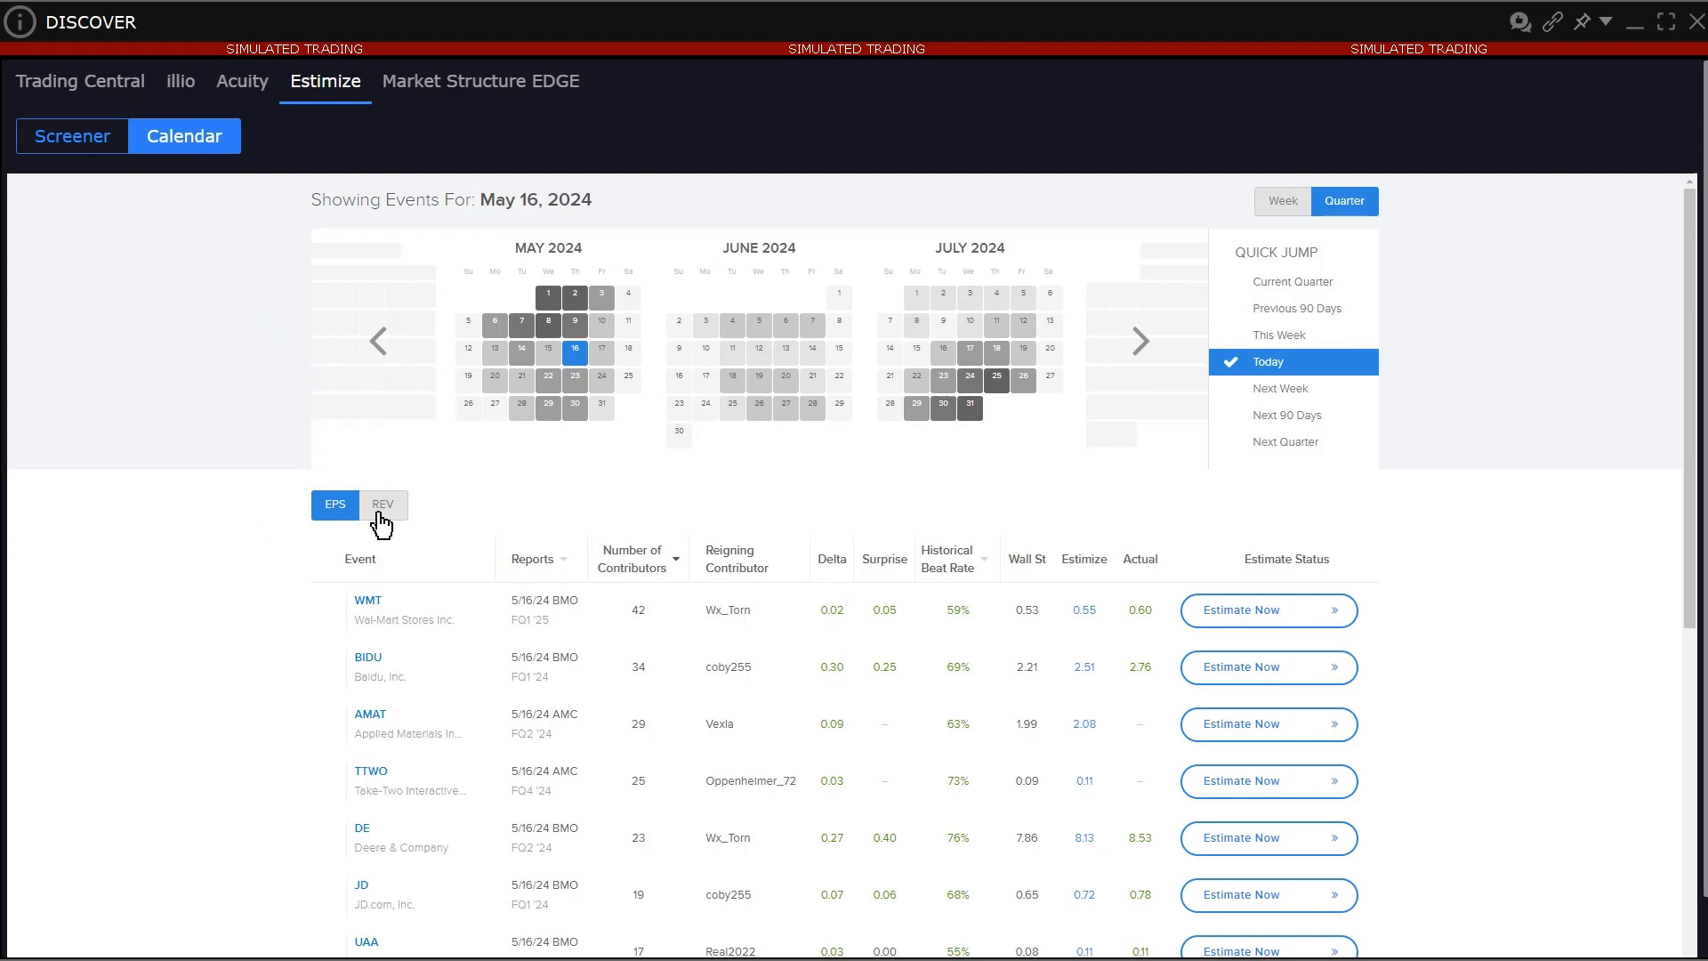
left_click(383, 505)
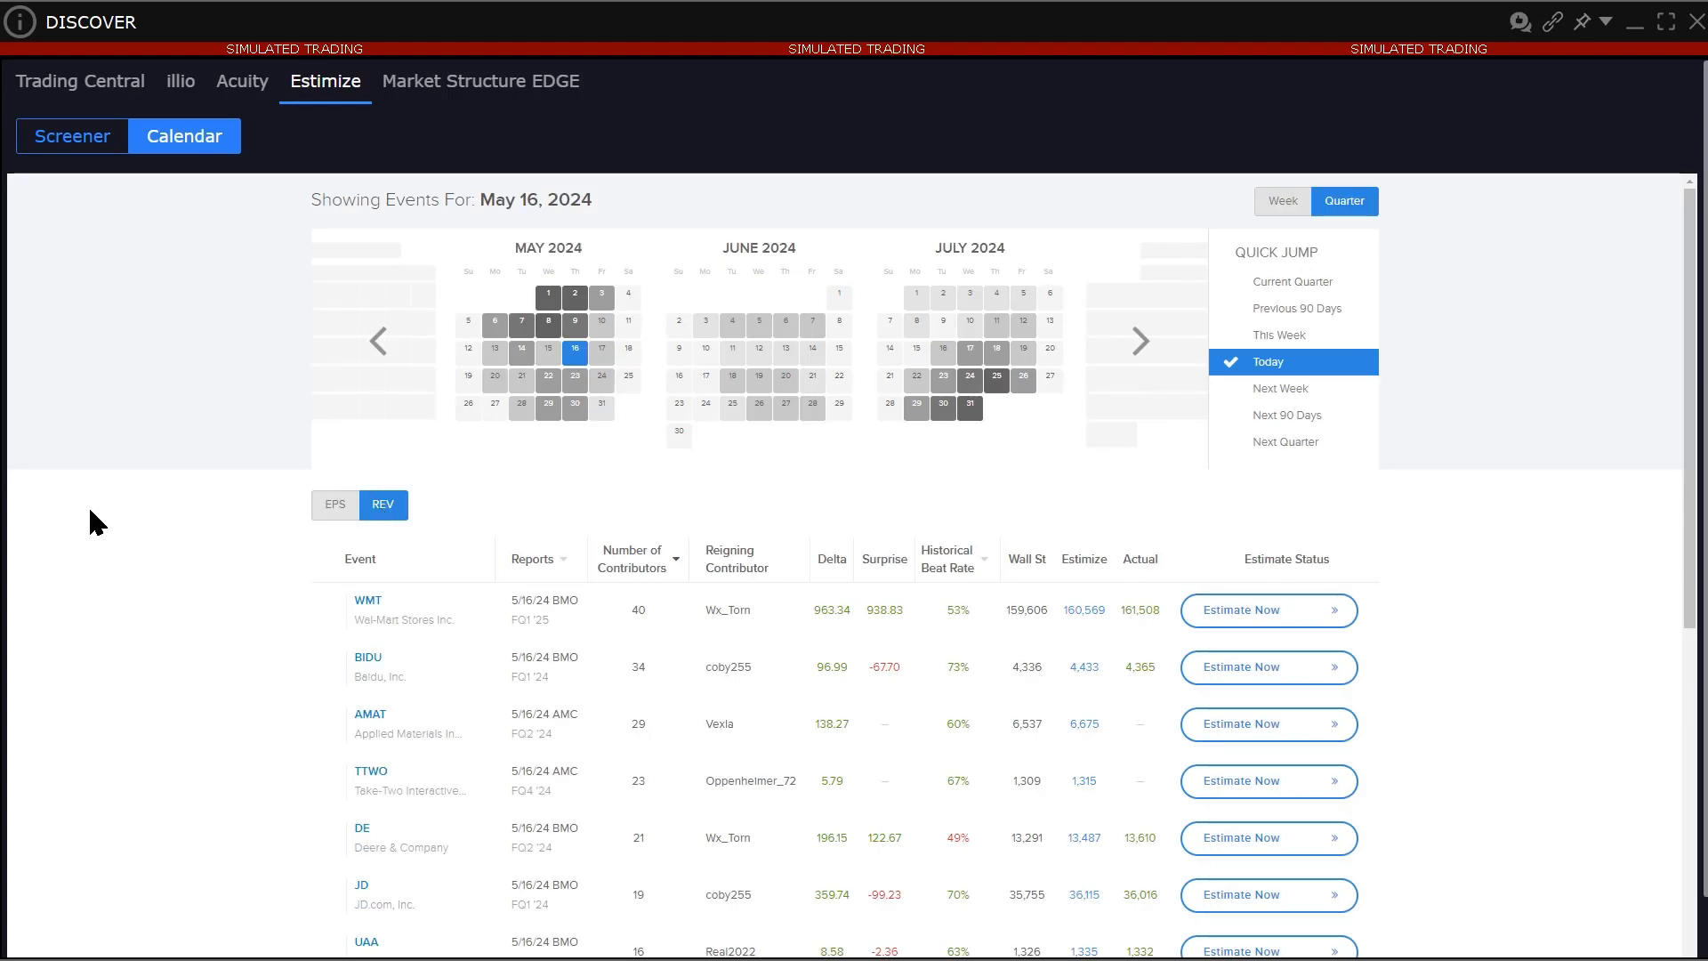